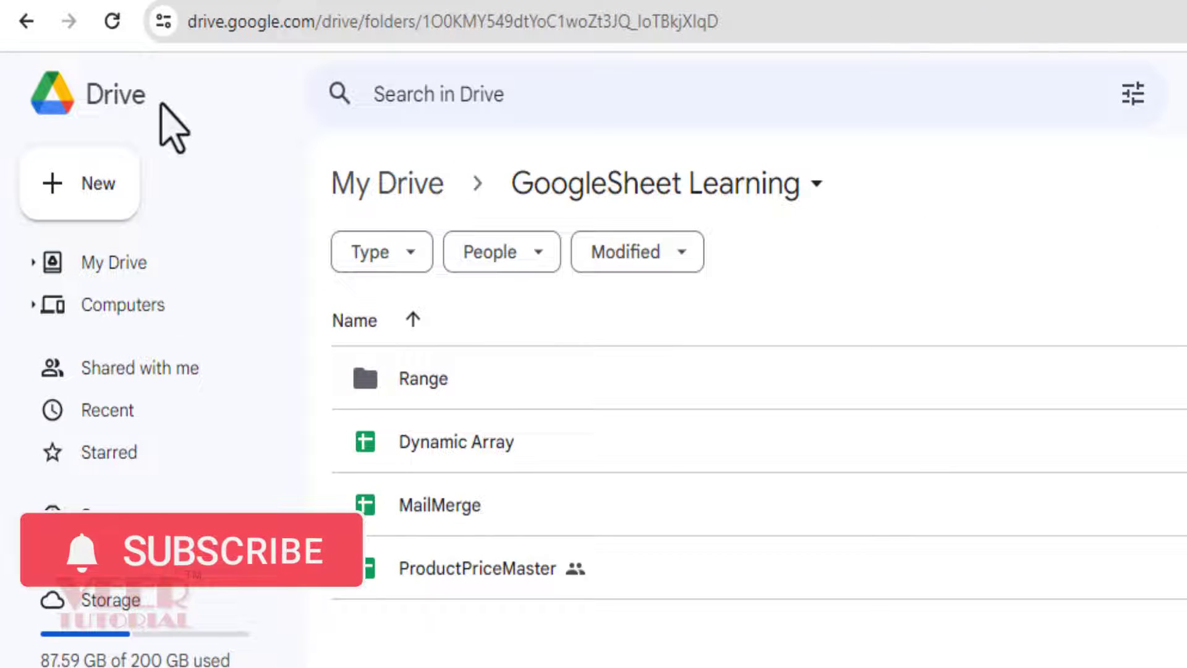
mouse_move(80, 185)
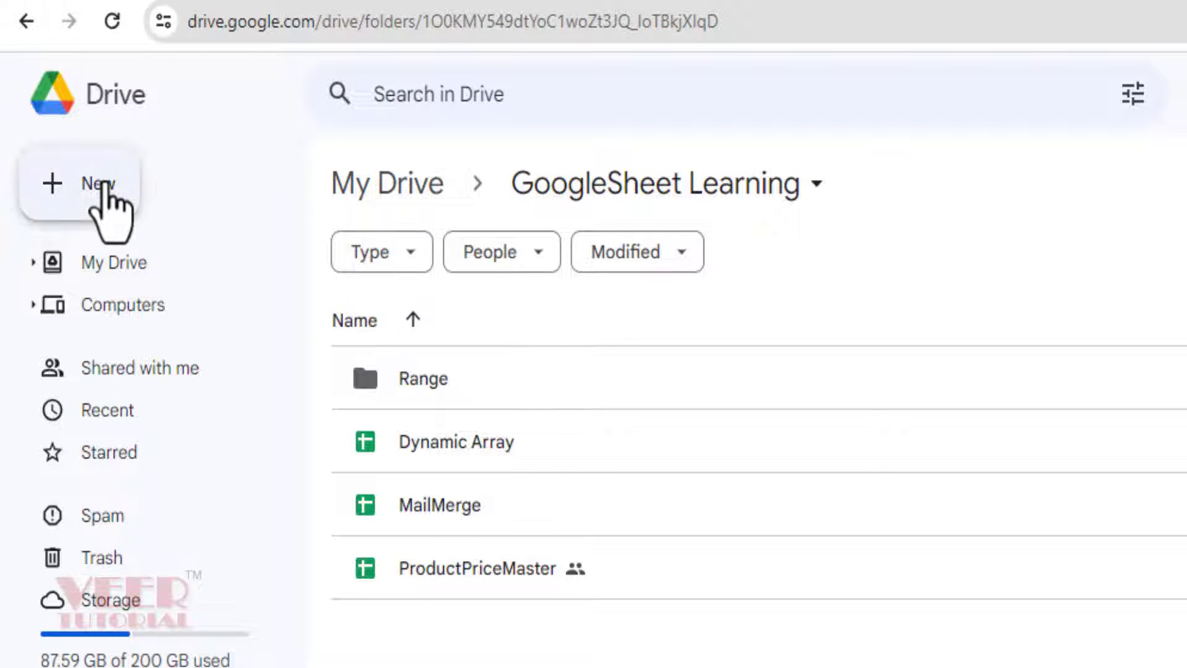
- Create a blank Google Sheets file from the New menu in the GoogleSheet Learning folder
click(91, 183)
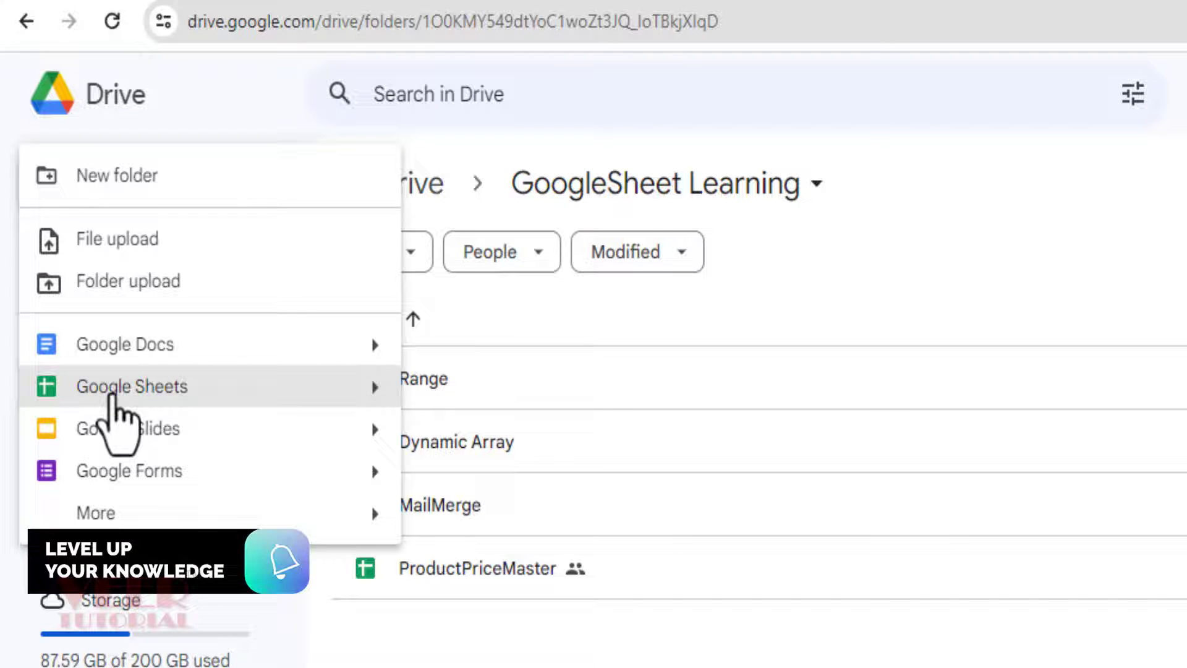
click(132, 386)
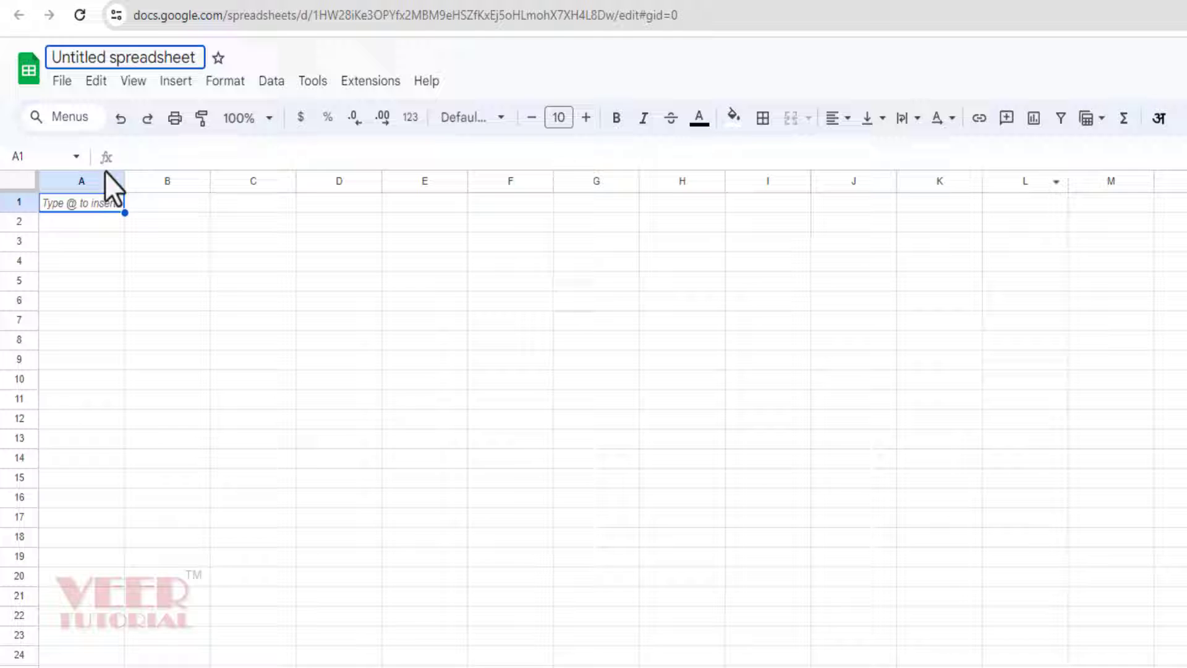
- Title the sheet Outstanding Reminder and enter ten customer rows under yellow bold headers
click(681, 320)
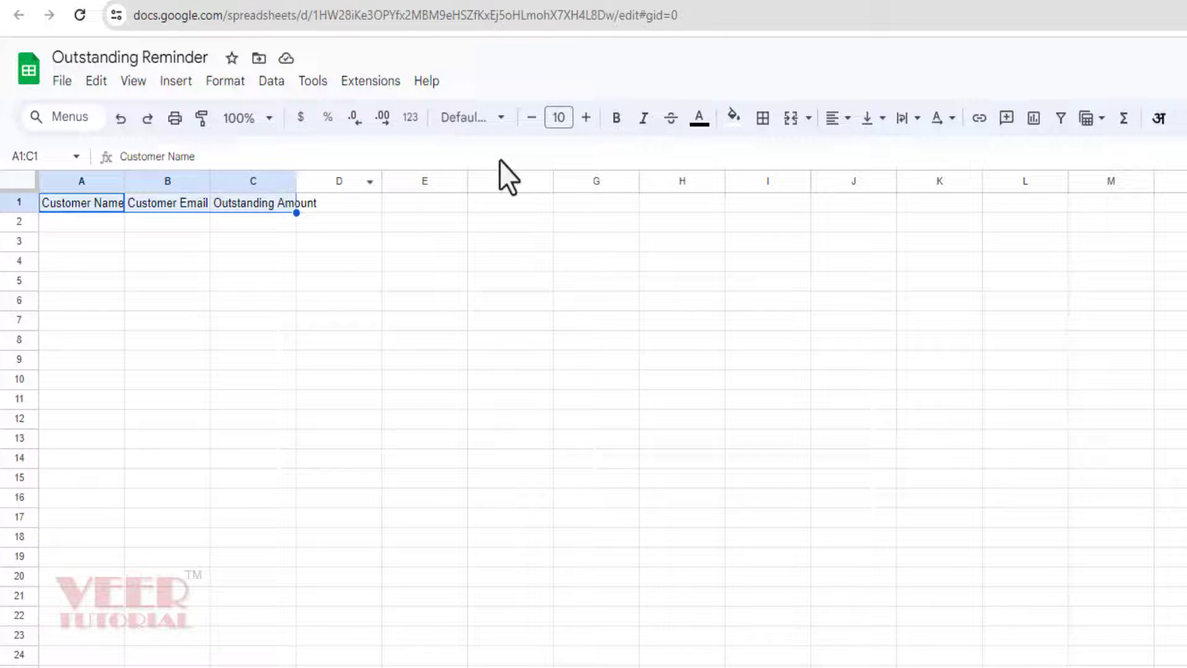
click(729, 117)
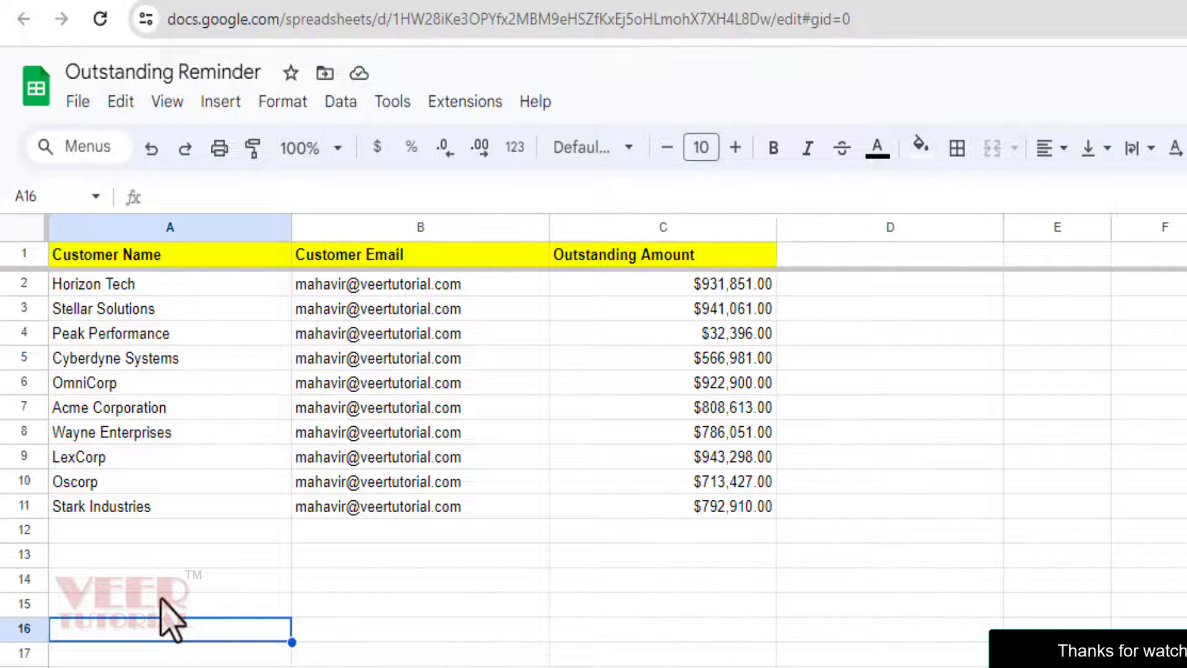
mouse_move(390, 654)
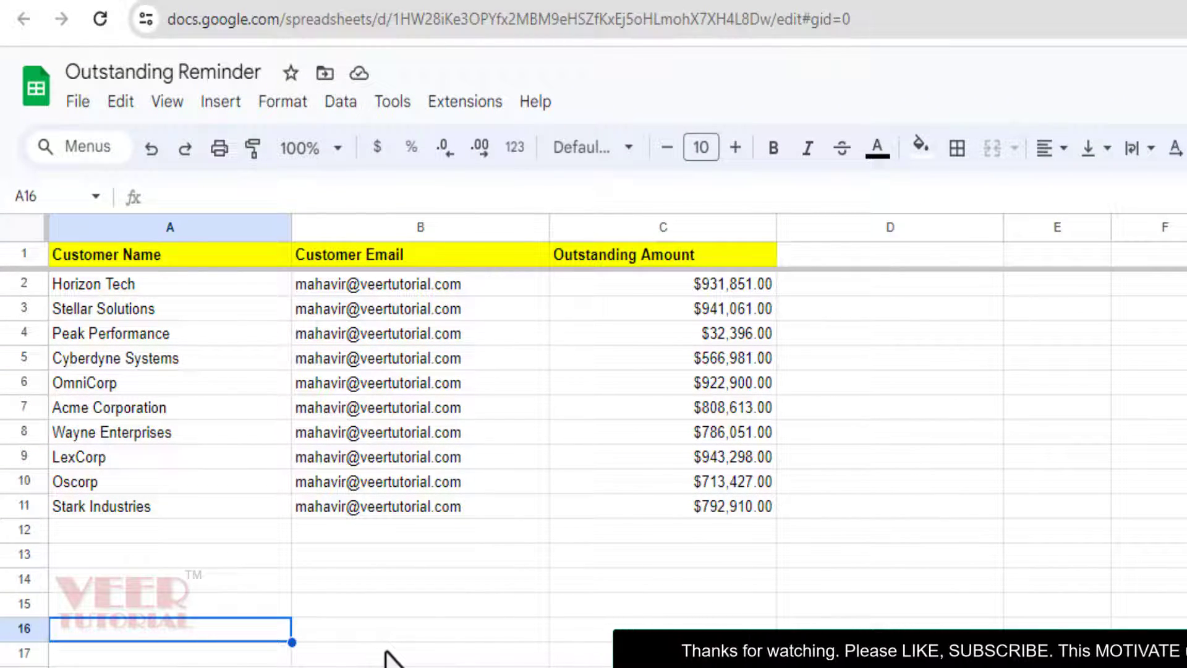
click(662, 628)
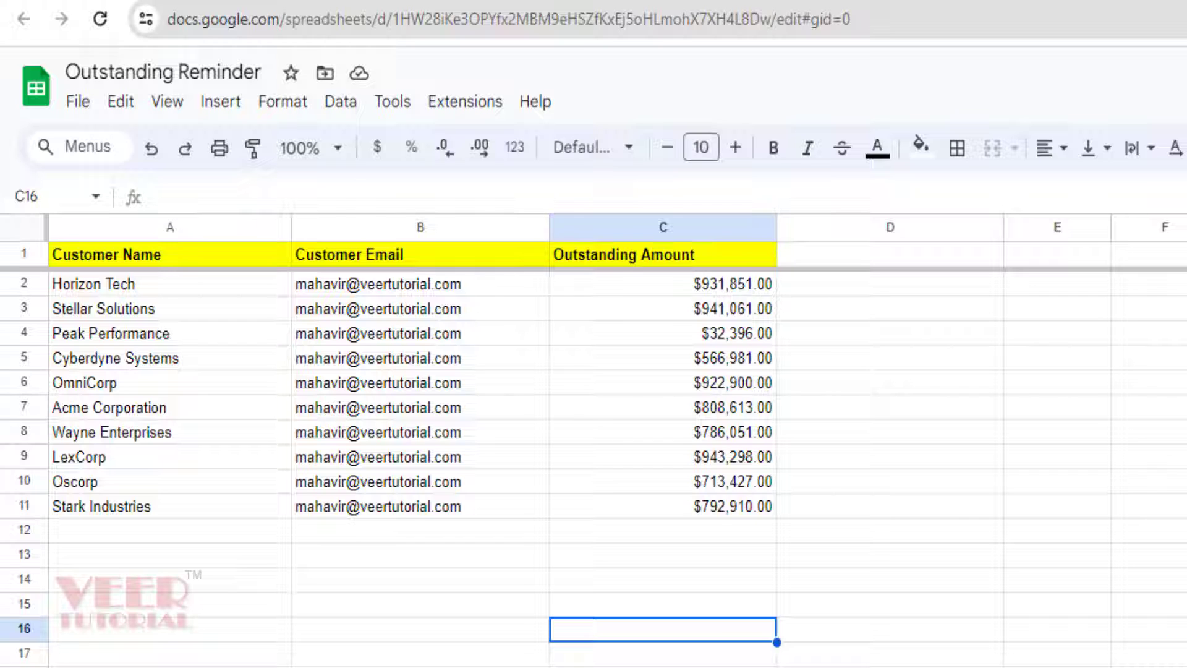
click(1056, 456)
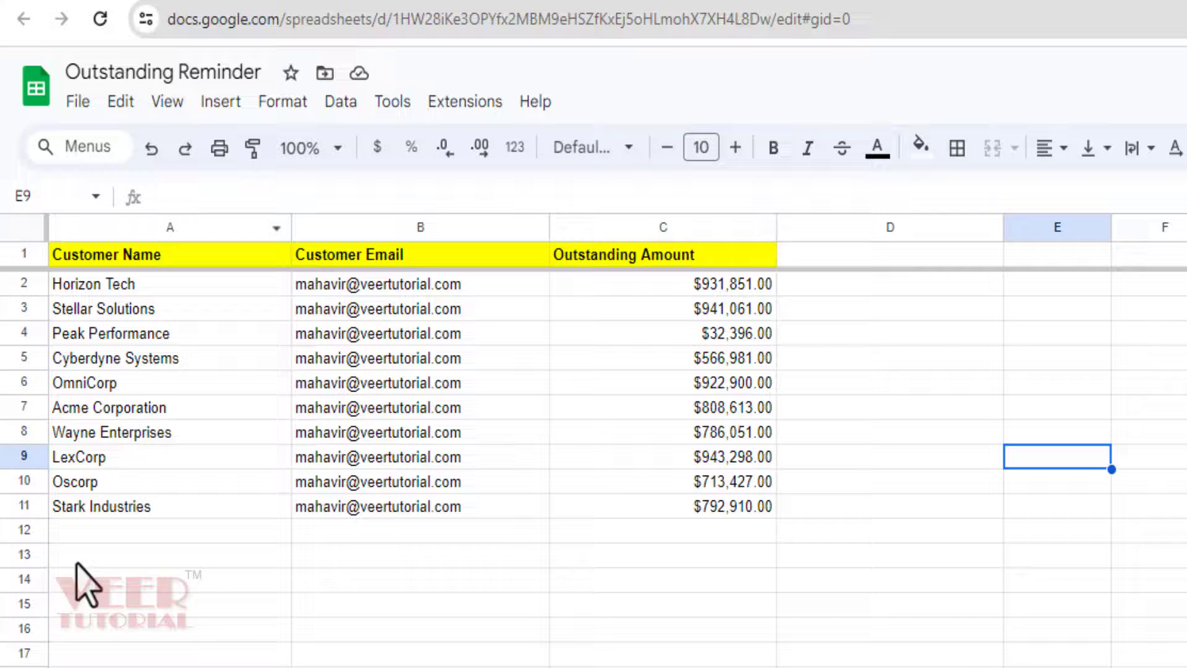
mouse_move(947, 566)
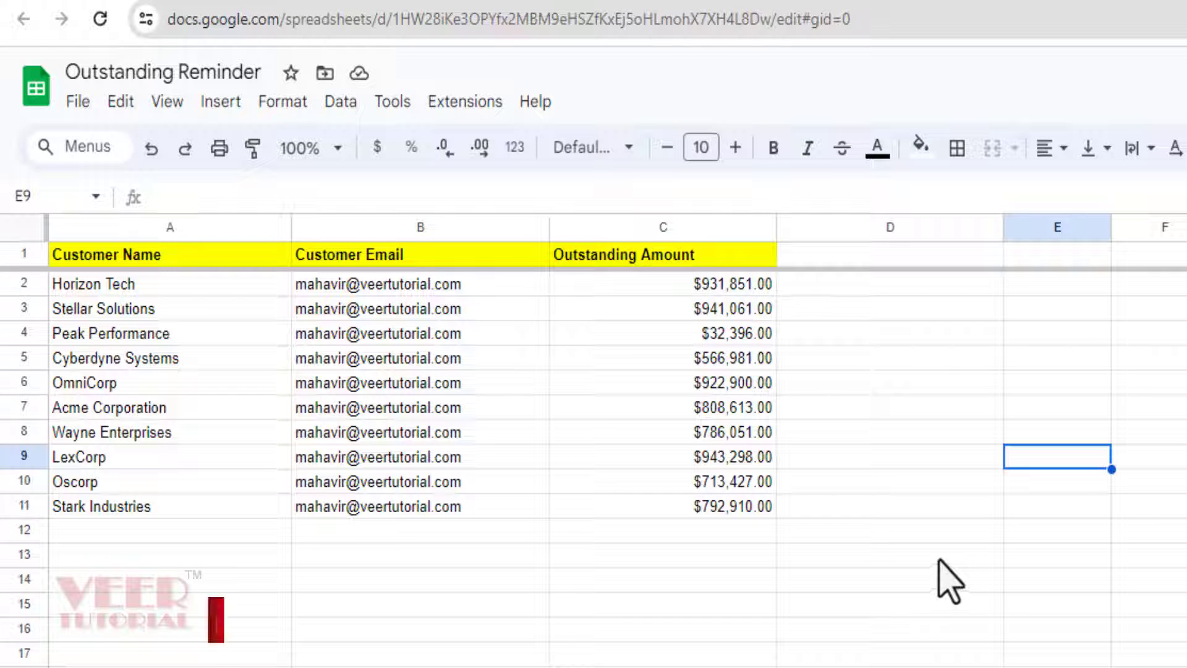
- Open the Apps Script editor from the spreadsheet's Extensions menu
click(465, 101)
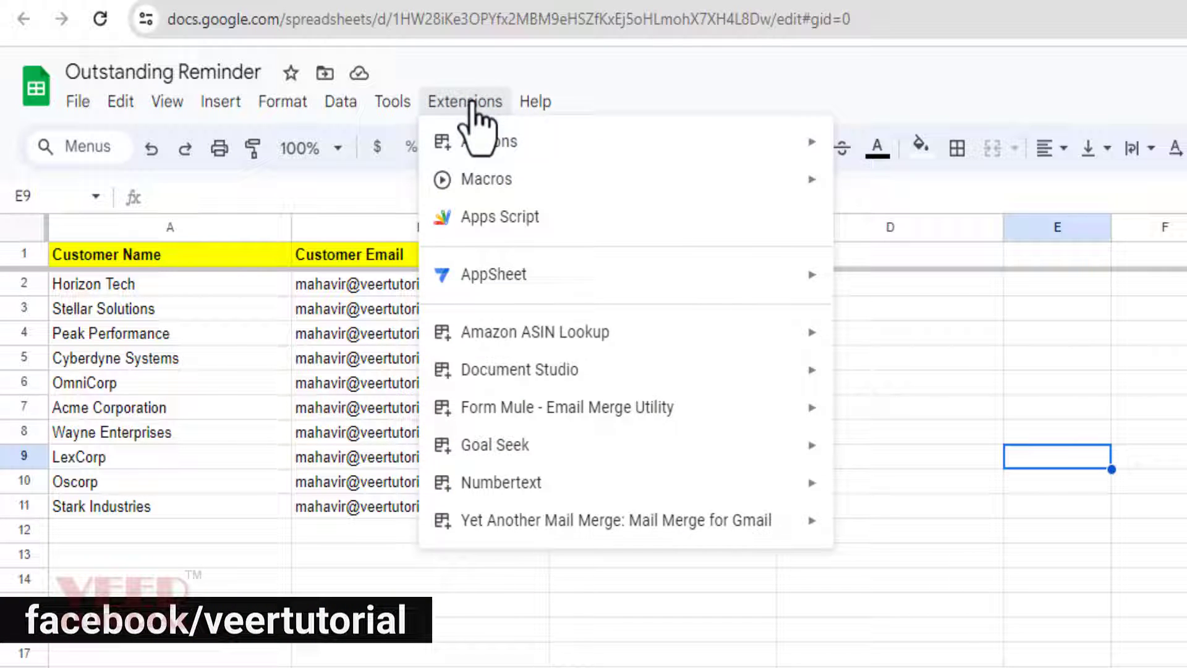
mouse_move(482, 227)
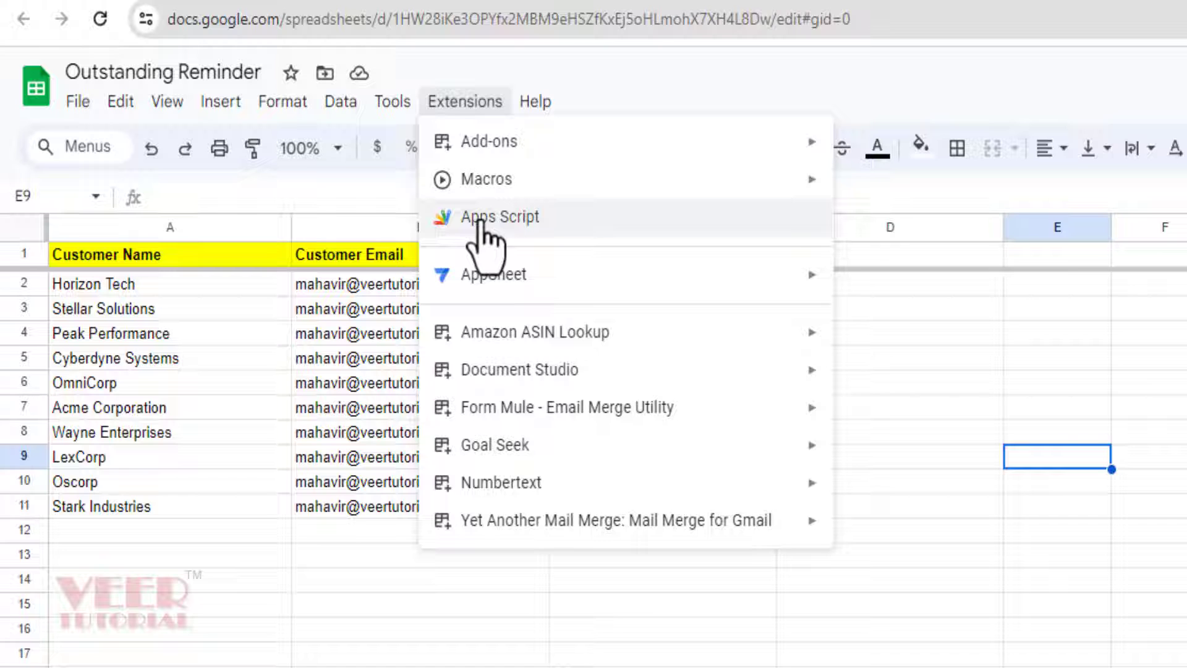
click(500, 217)
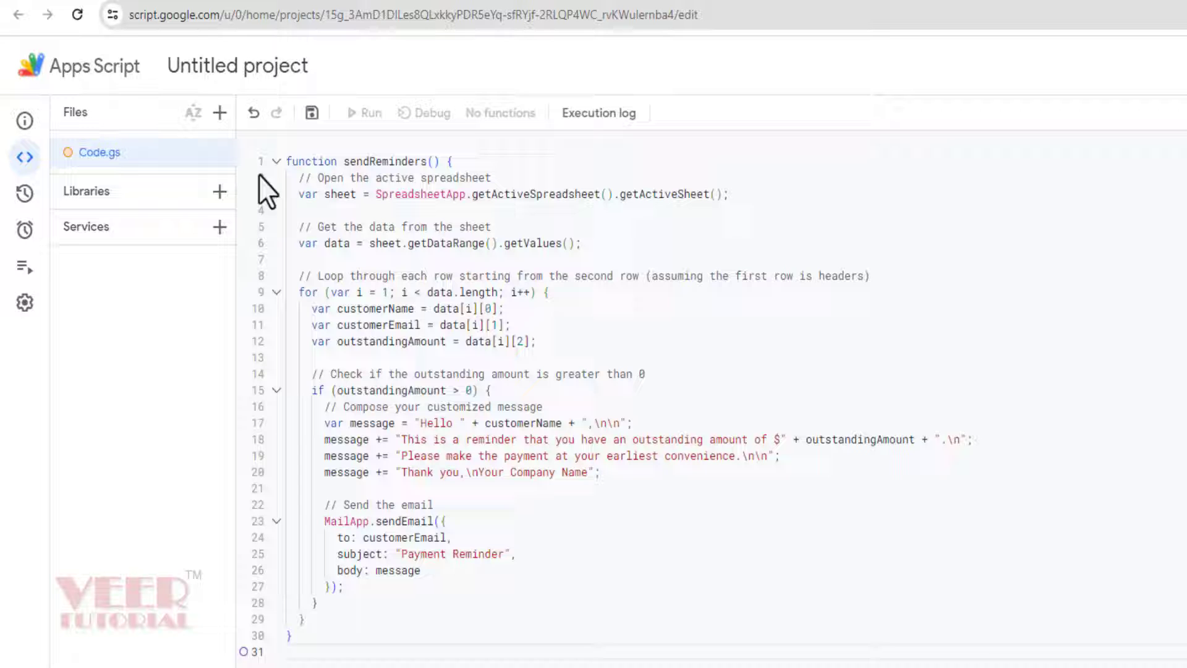
mouse_move(238, 65)
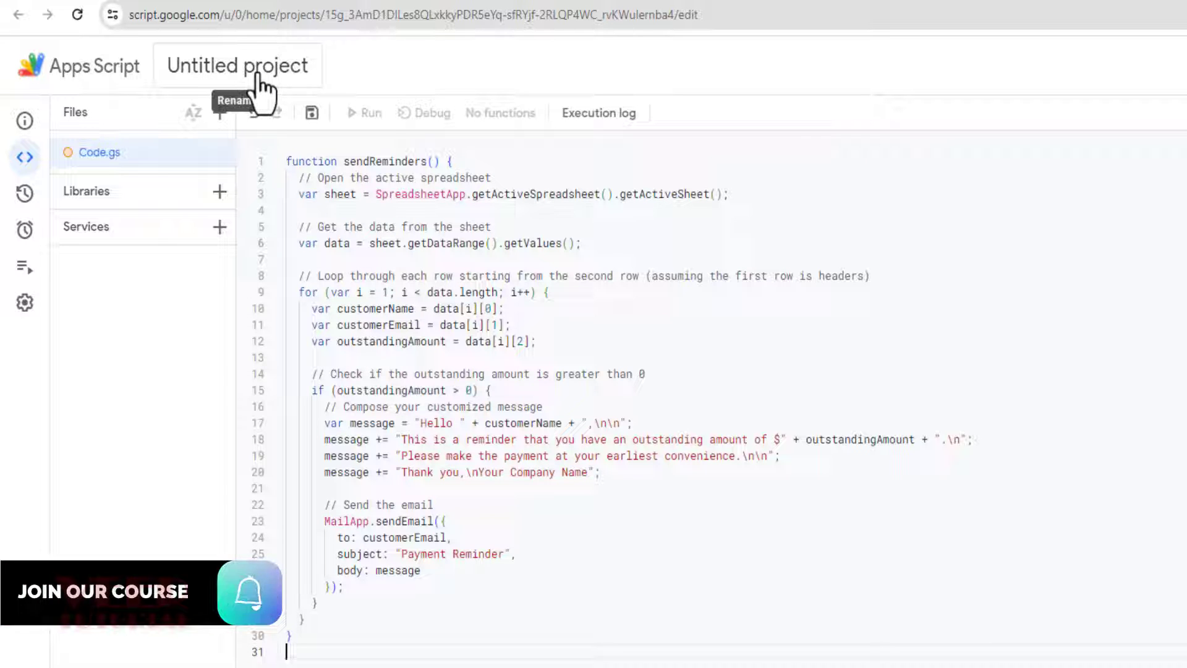
- Rename the Untitled project to 'SendReminders' and save the project
click(237, 65)
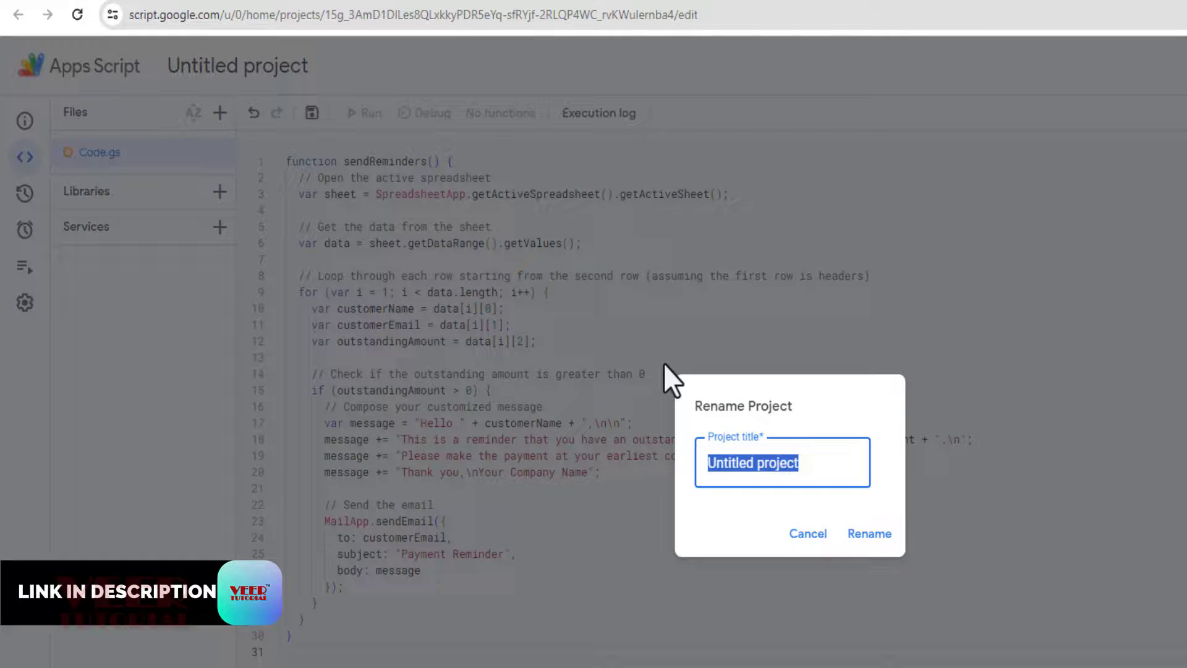
text(SendReminders)
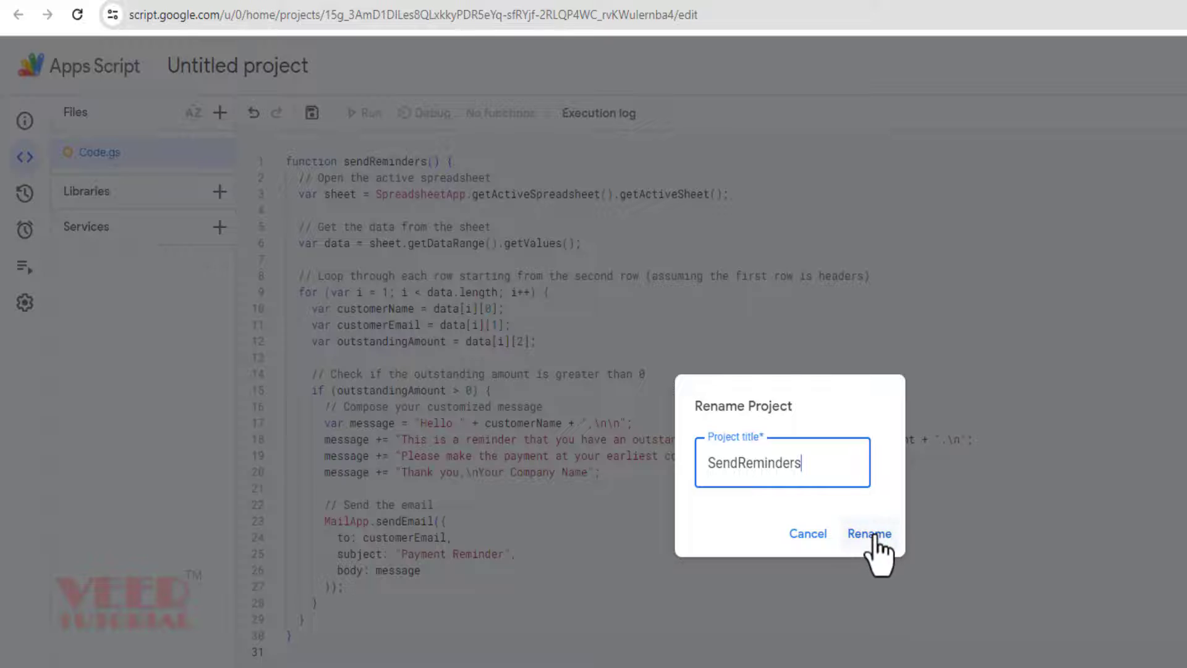
click(868, 533)
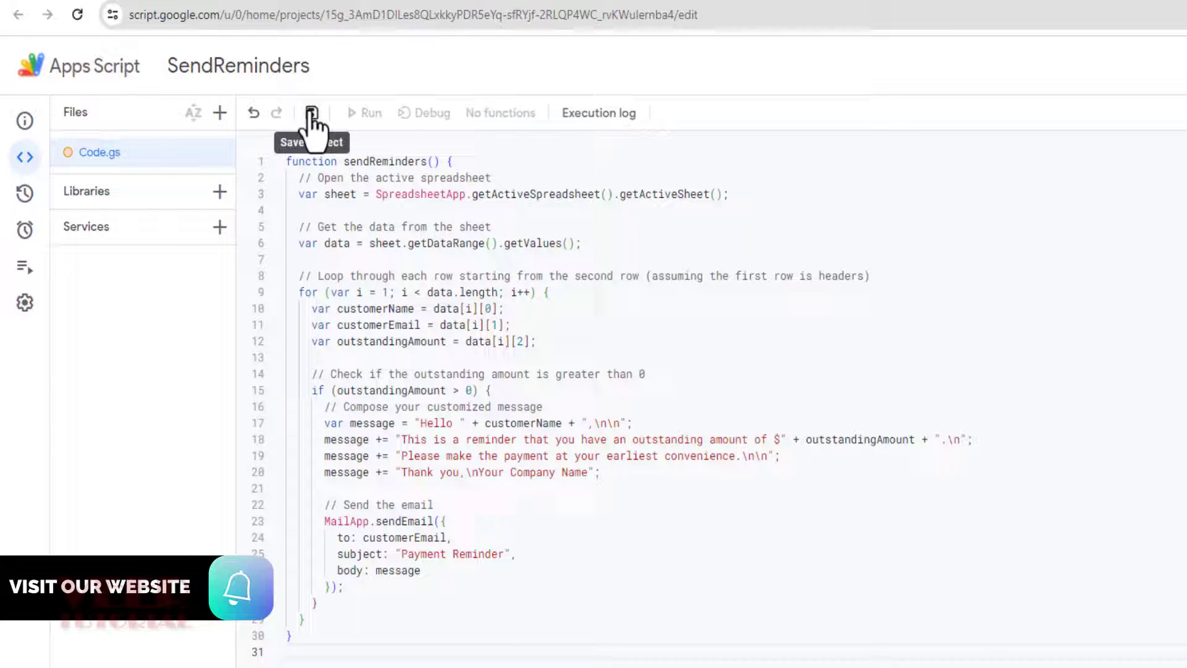
click(311, 112)
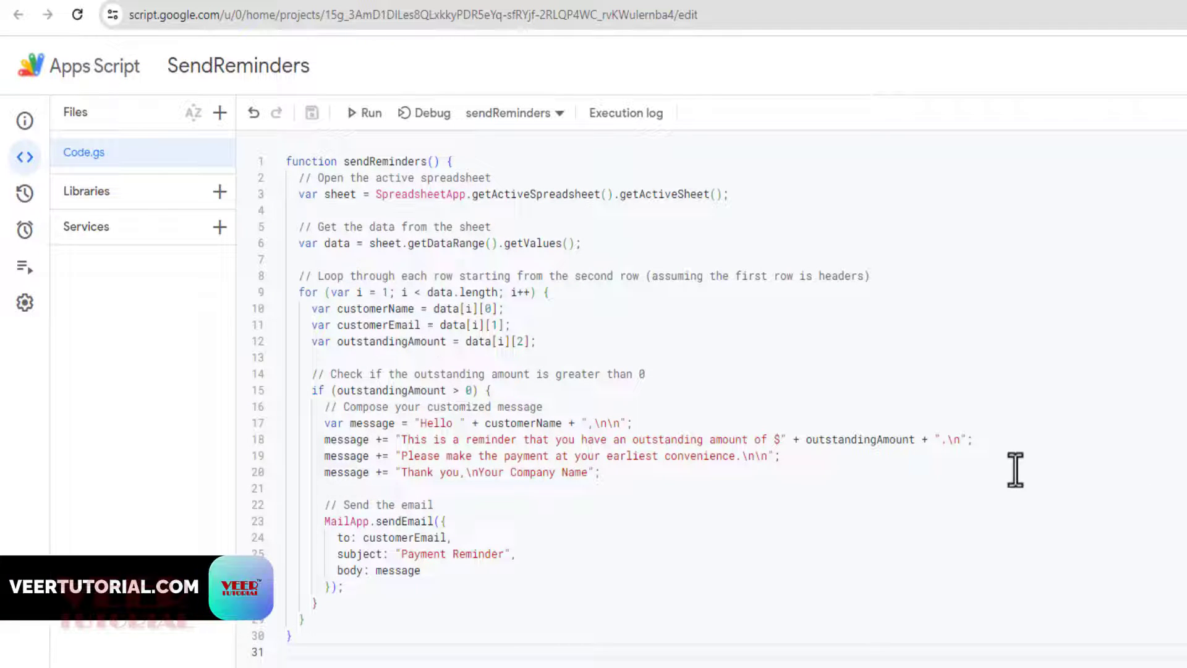
mouse_move(952, 462)
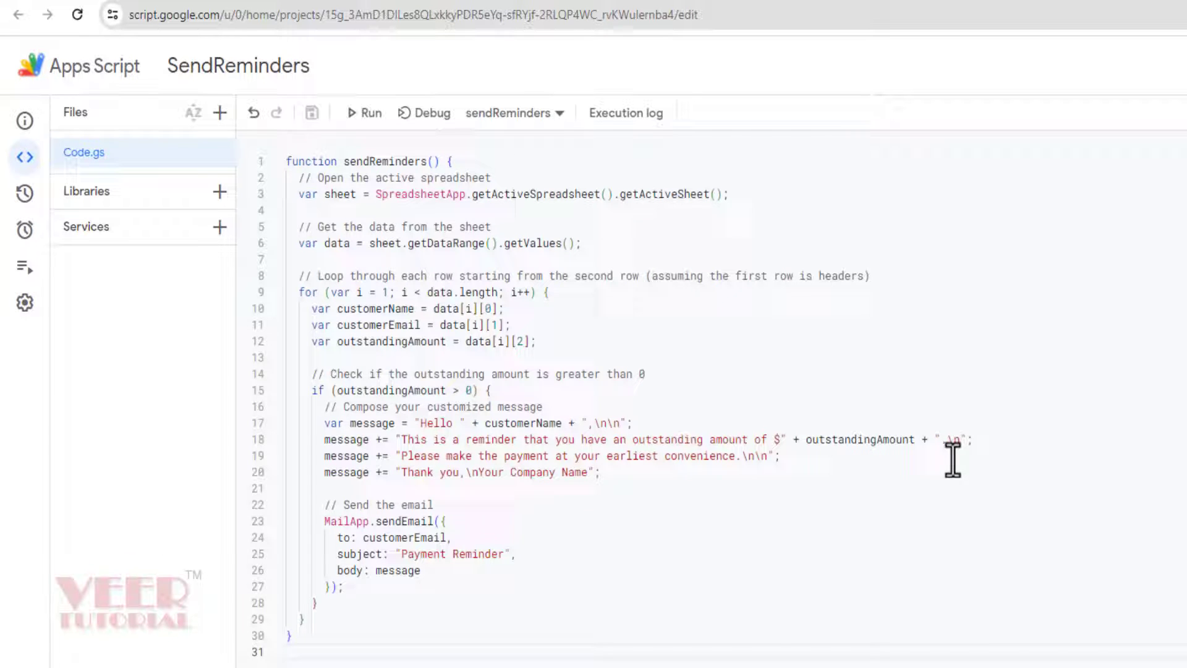
mouse_move(938, 439)
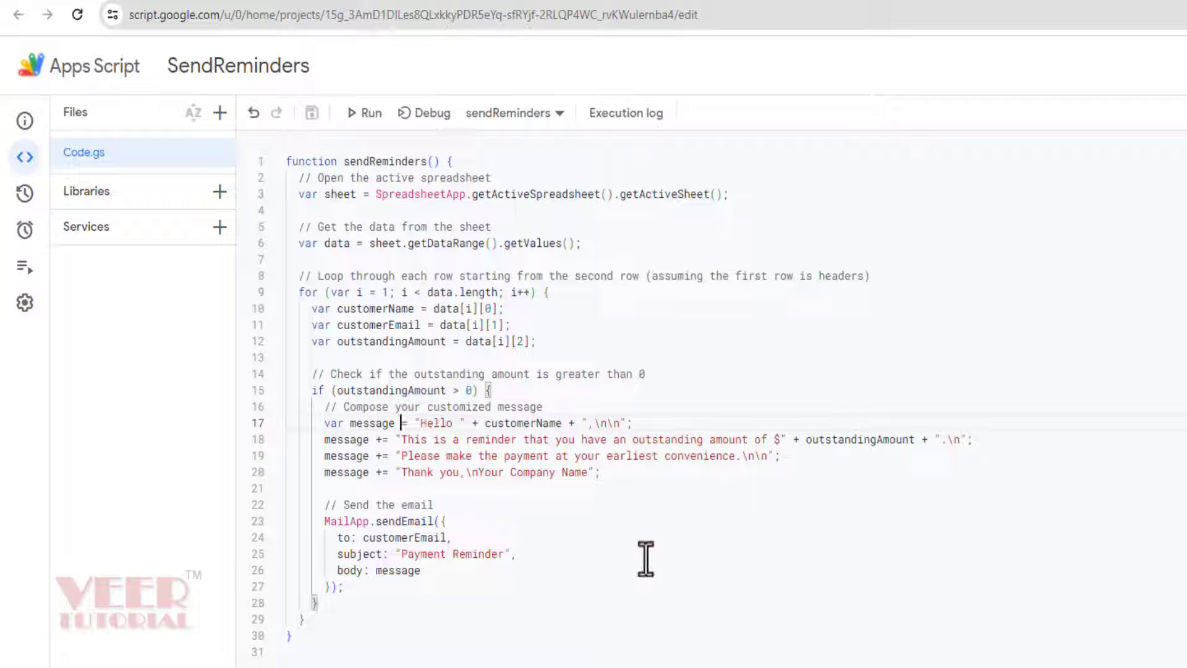
- Scroll through the sendReminders code in Code.gs to review the MailApp.sendEmail block
scroll(down, 3)
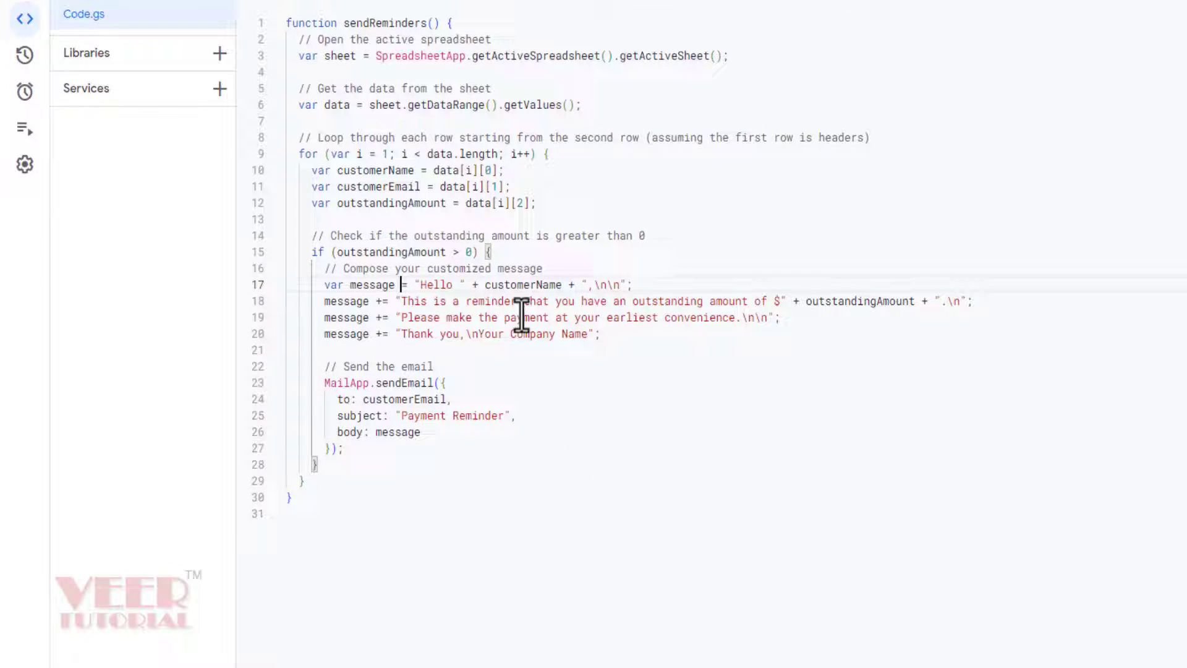
mouse_move(650, 374)
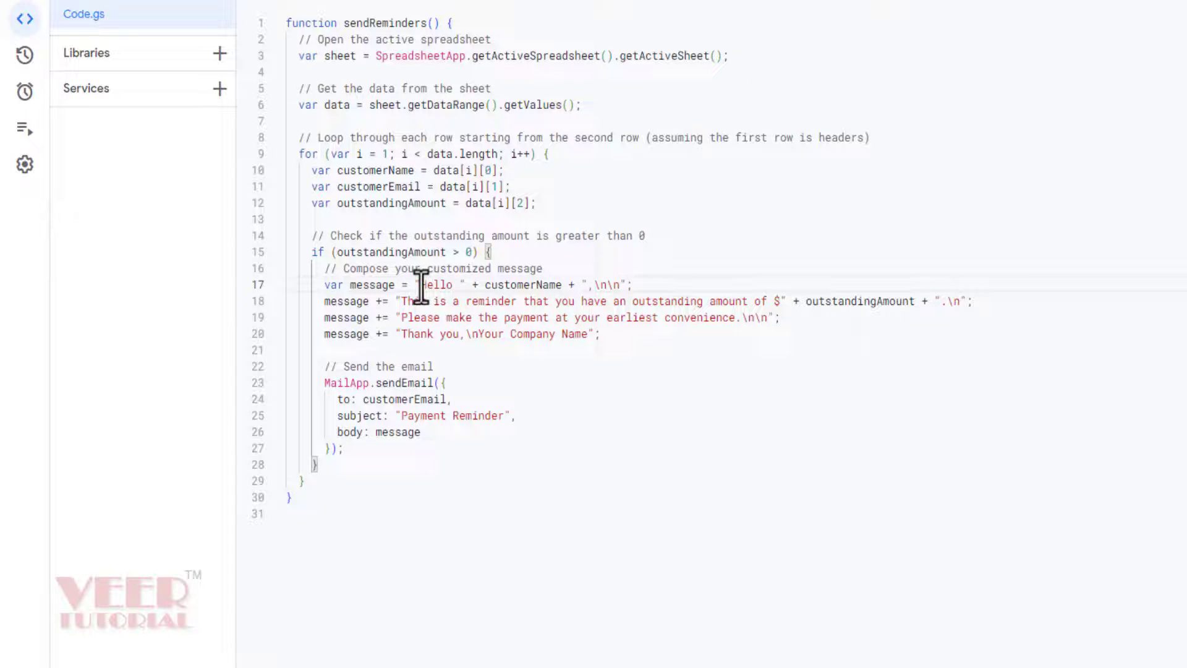
mouse_move(546, 296)
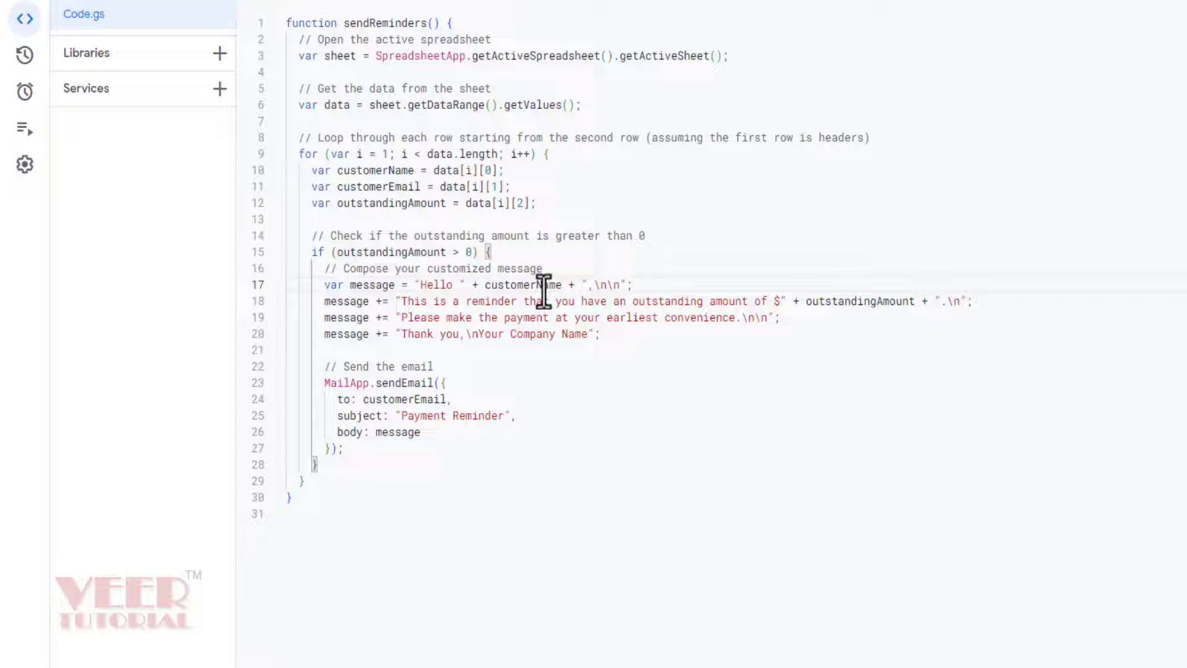
mouse_move(598, 291)
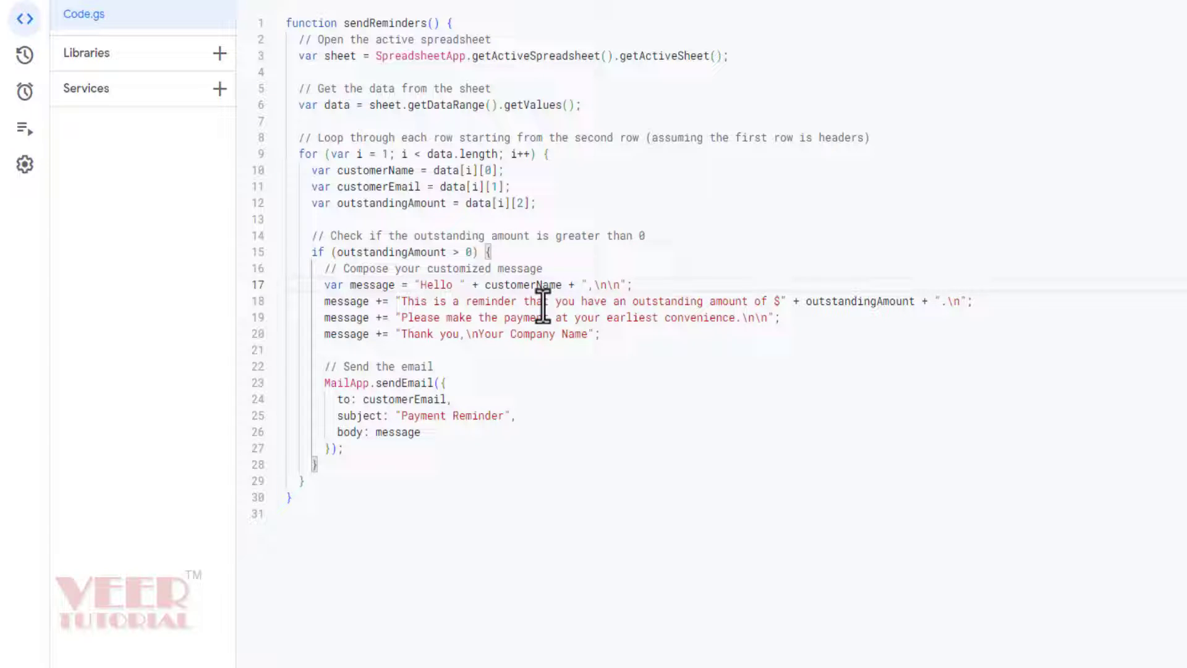
mouse_move(742, 317)
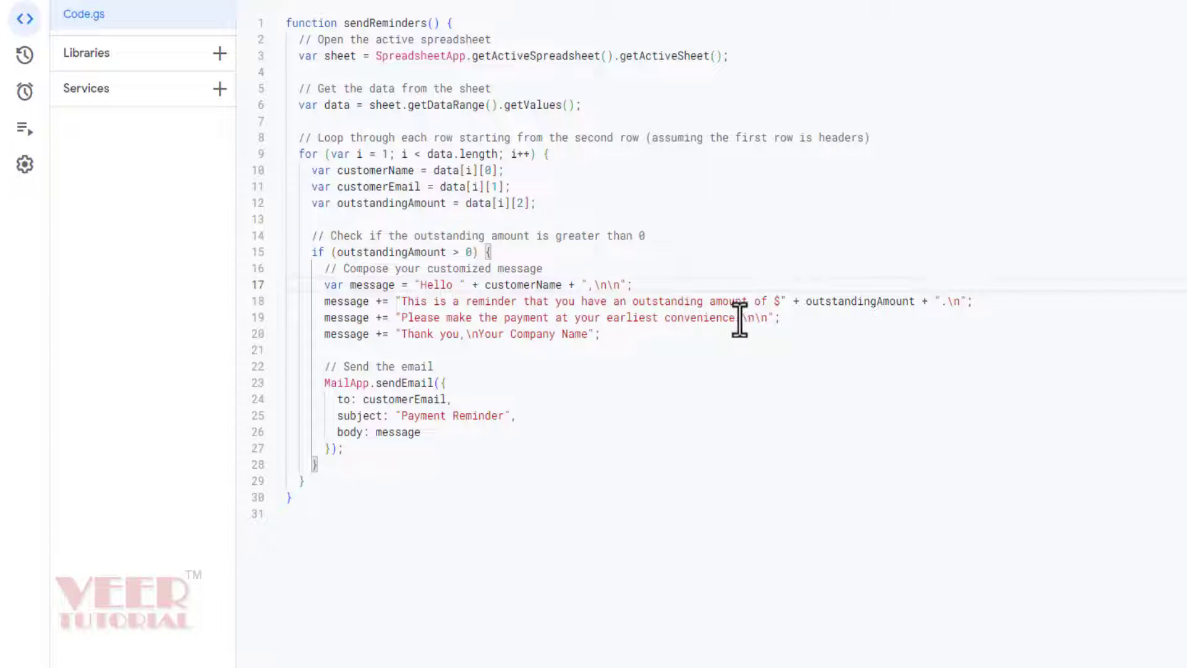
mouse_move(847, 304)
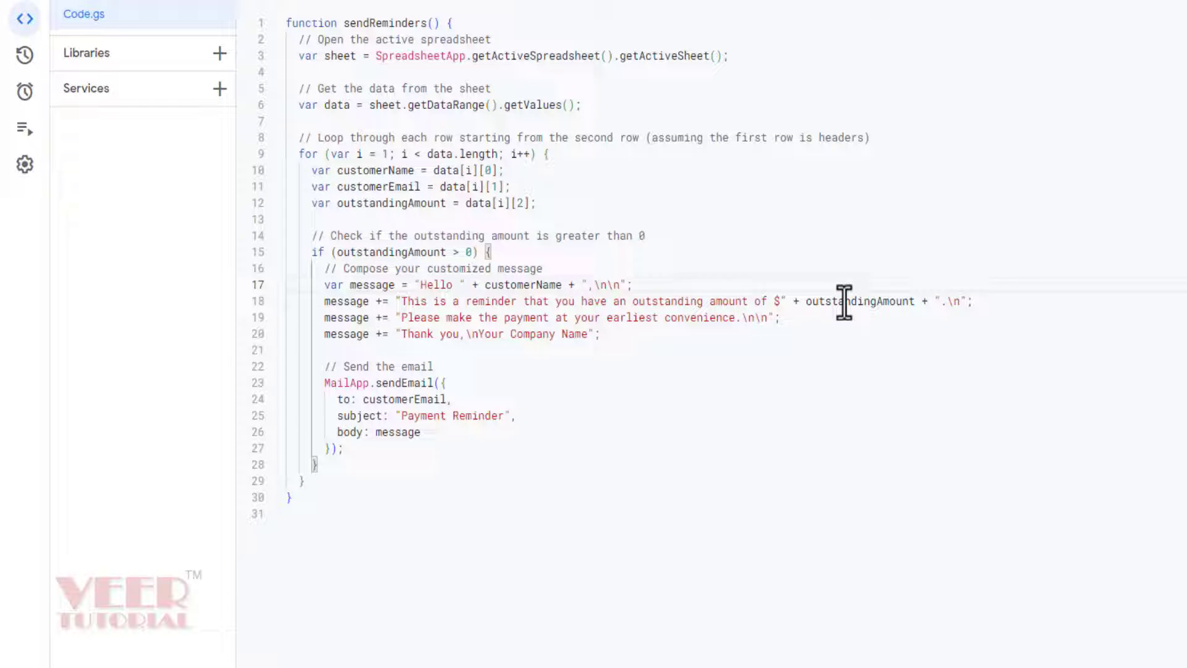
double_click(849, 300)
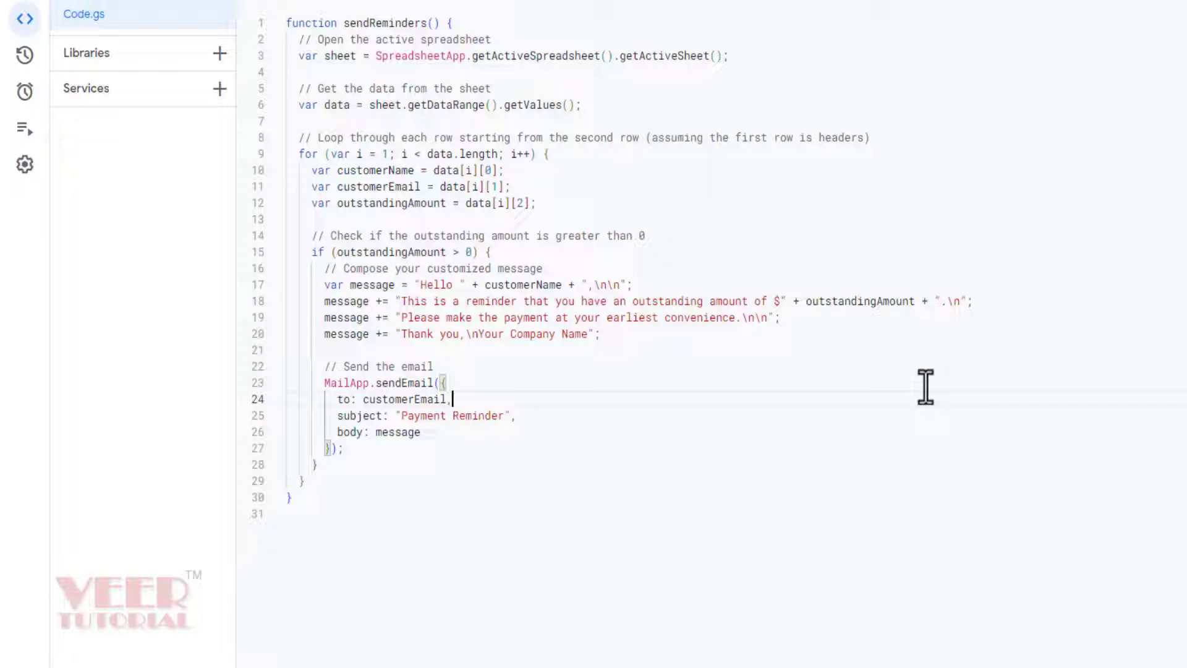
mouse_move(950, 308)
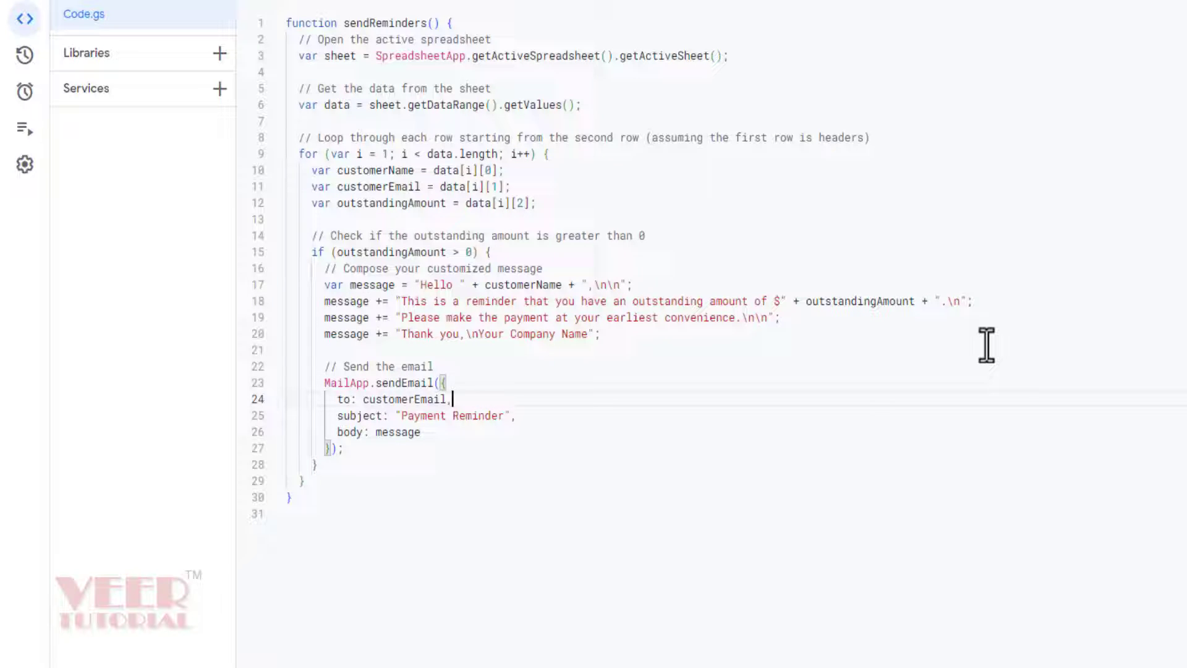
mouse_move(413, 317)
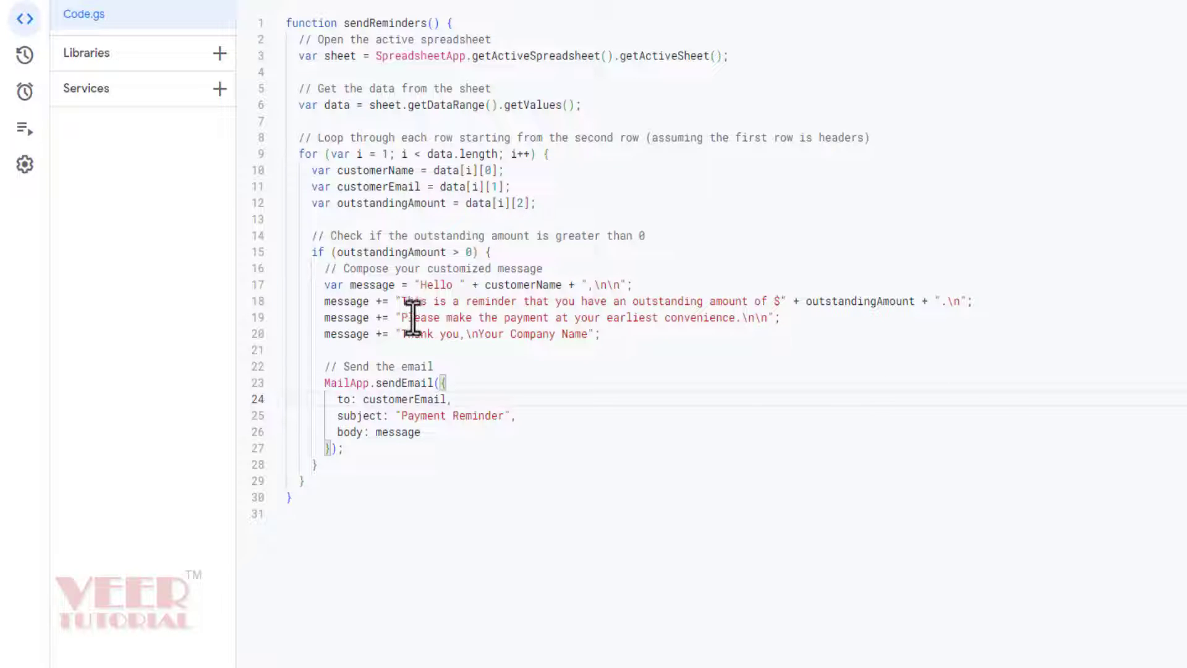
mouse_move(475, 337)
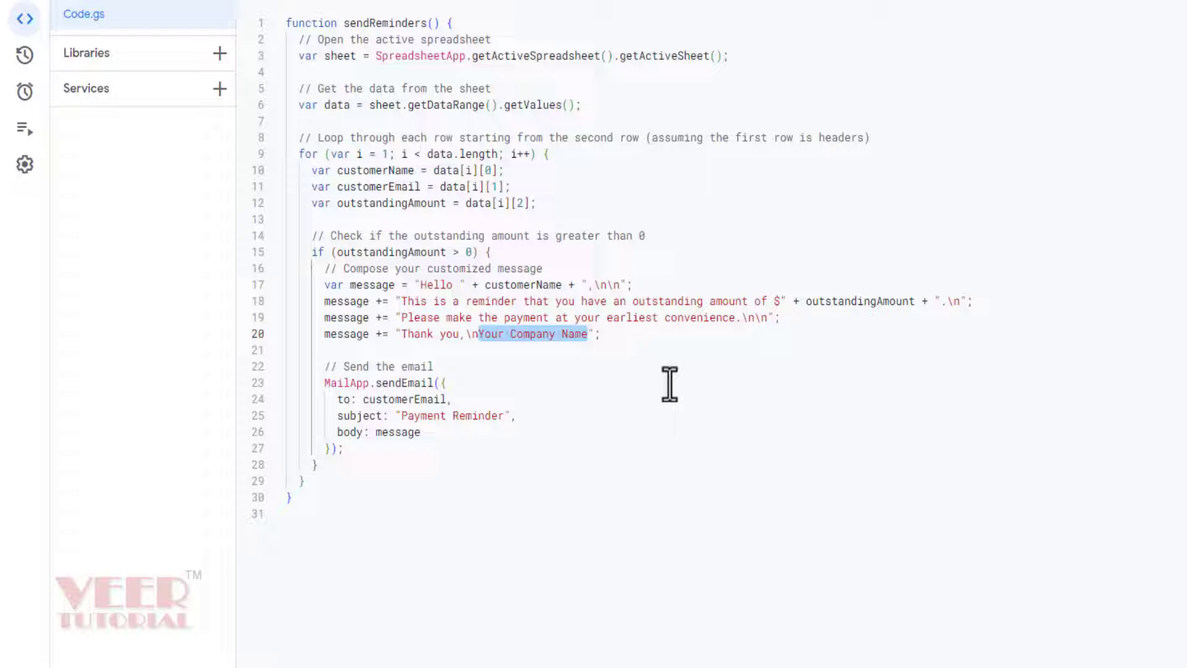
- Replace the 'Your Company Name' sign-off on line 20 with 'VEER TUTORIAL'
text(VEER)
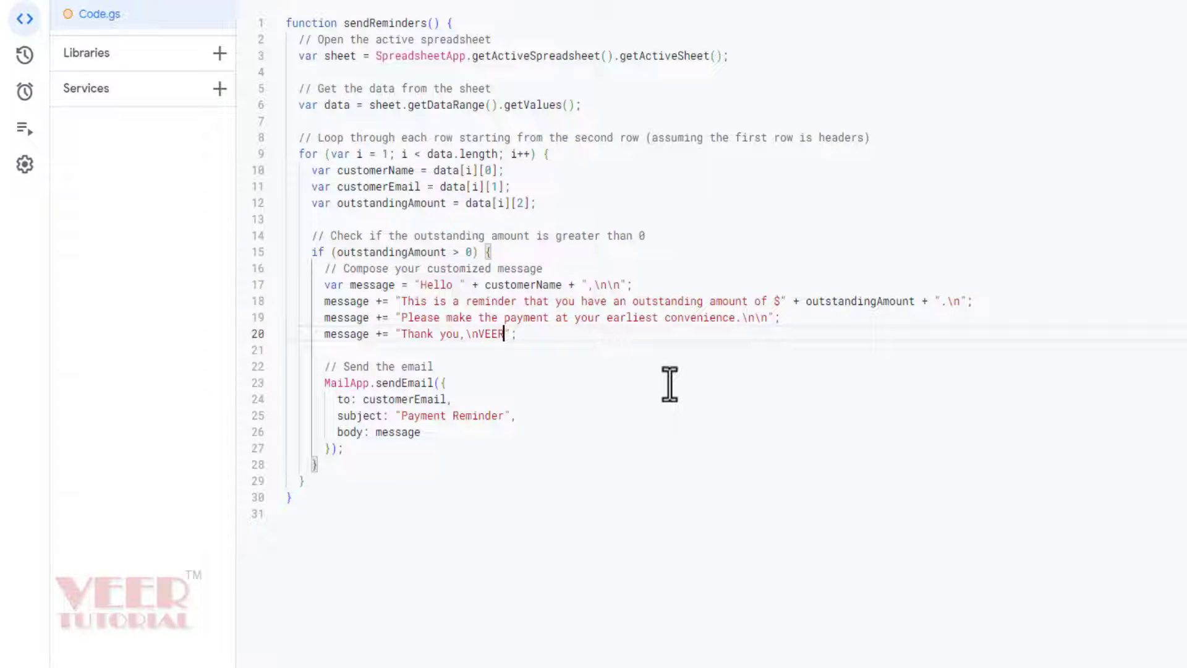
text(TUTORIAL)
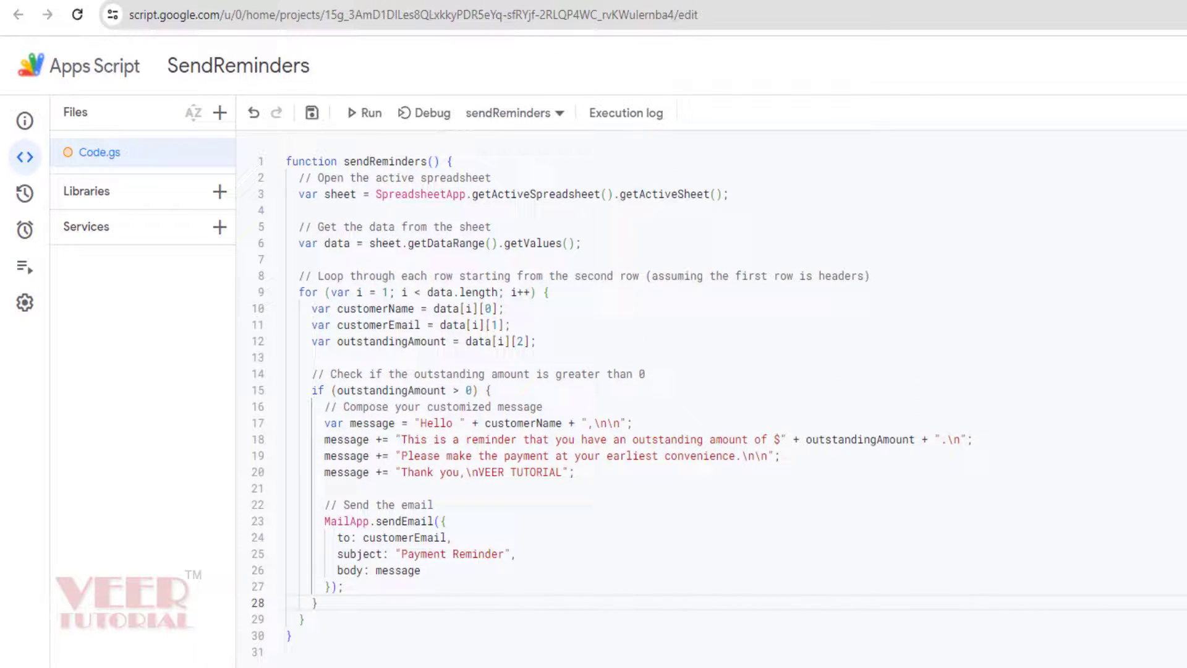
mouse_move(369, 121)
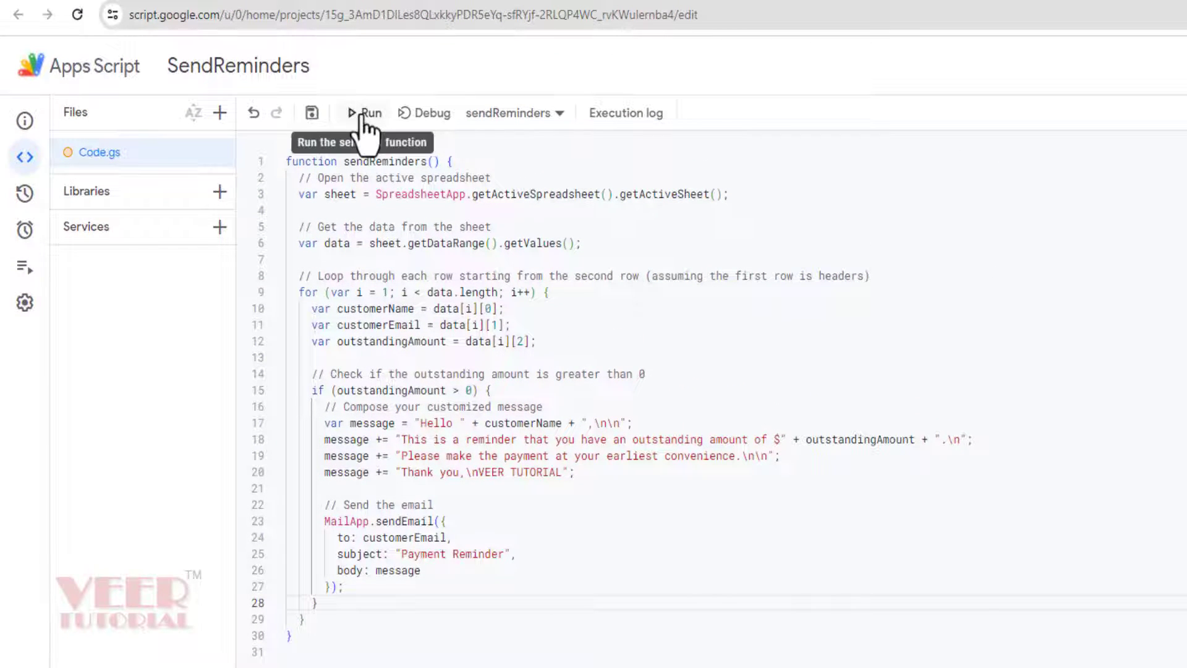
- Run sendReminders and authorize it by choosing the account, bypassing the unverified warning, and allowing access
click(367, 111)
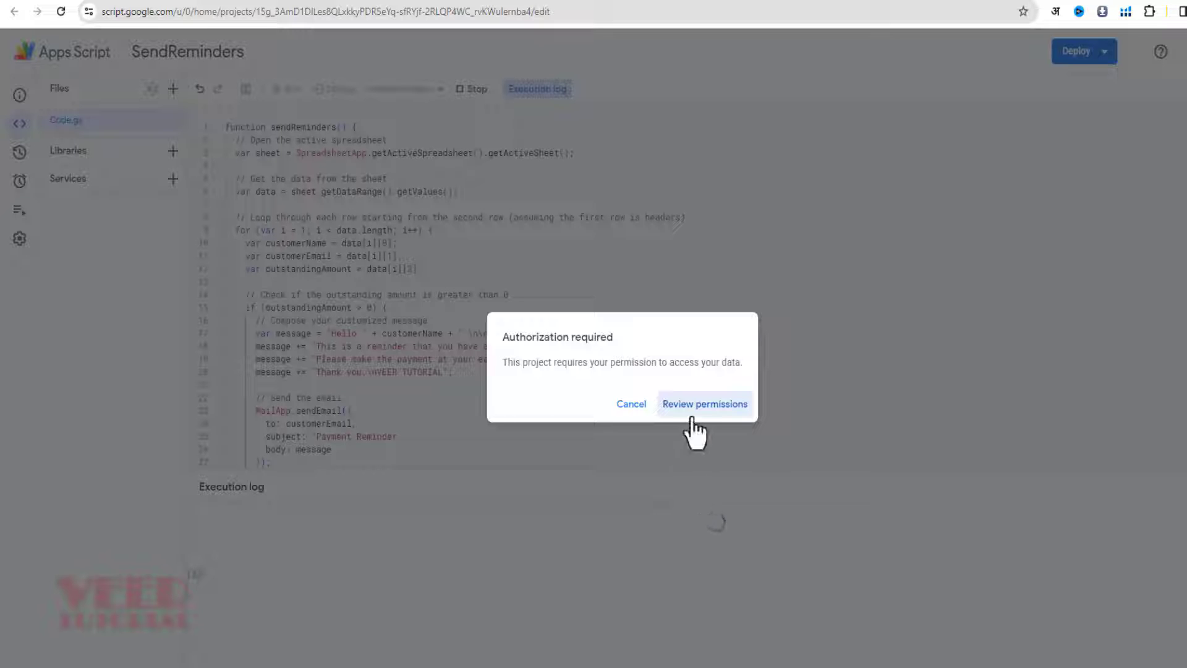
click(703, 403)
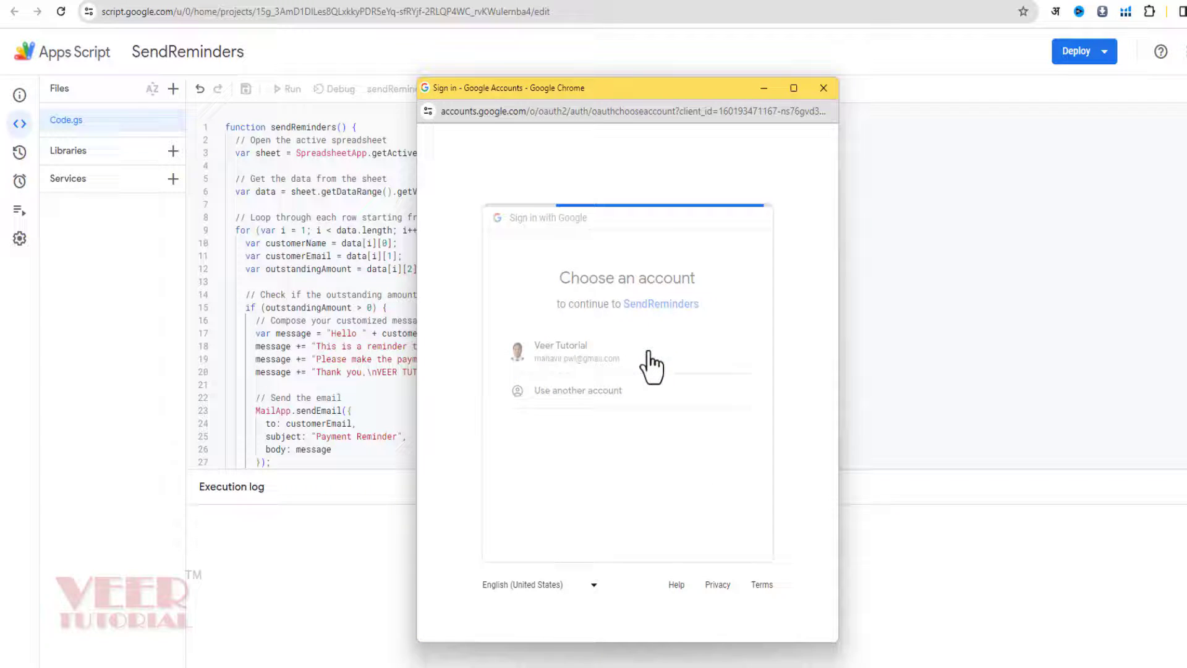
click(575, 351)
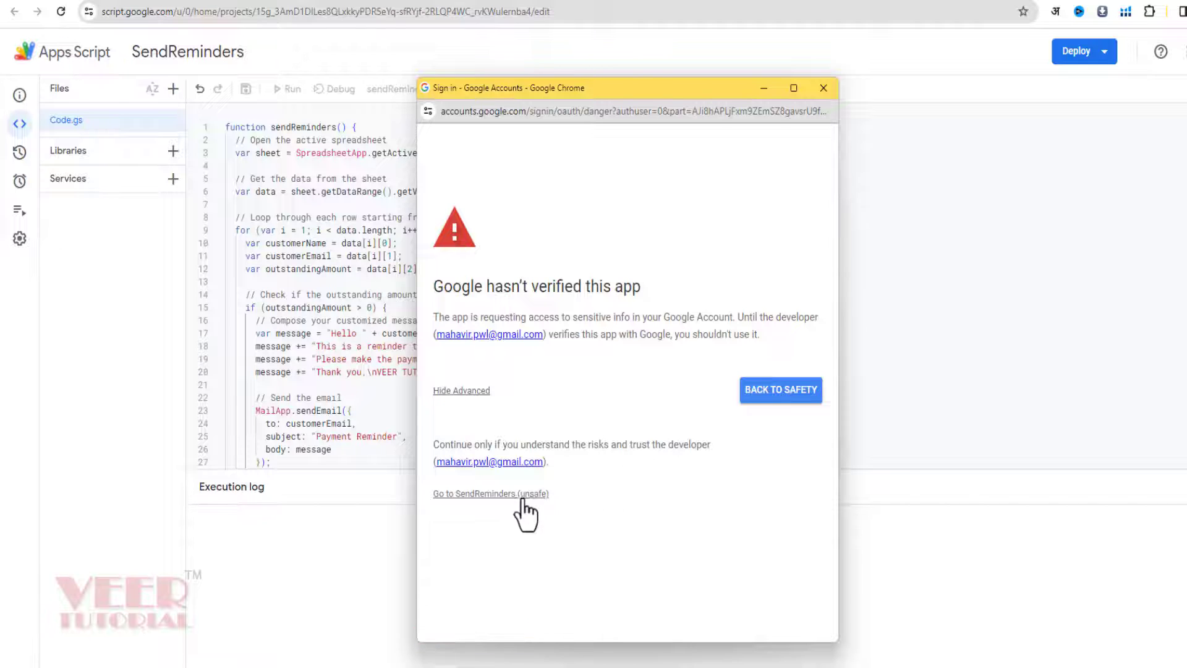
mouse_move(503, 503)
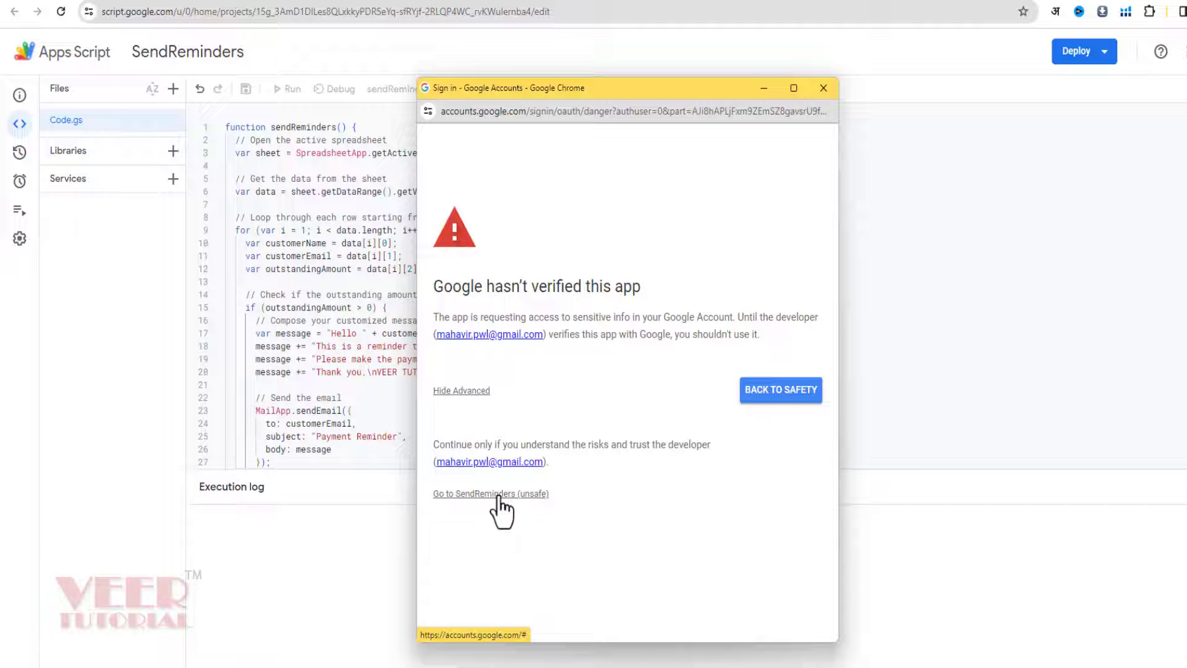
click(490, 493)
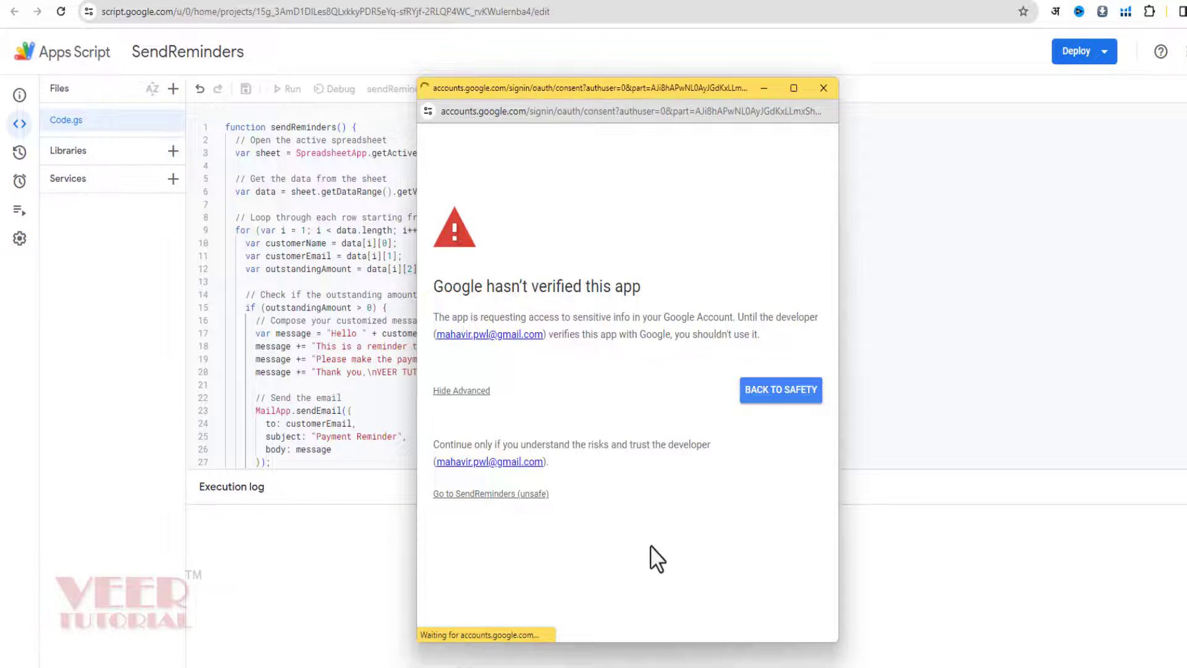
click(490, 493)
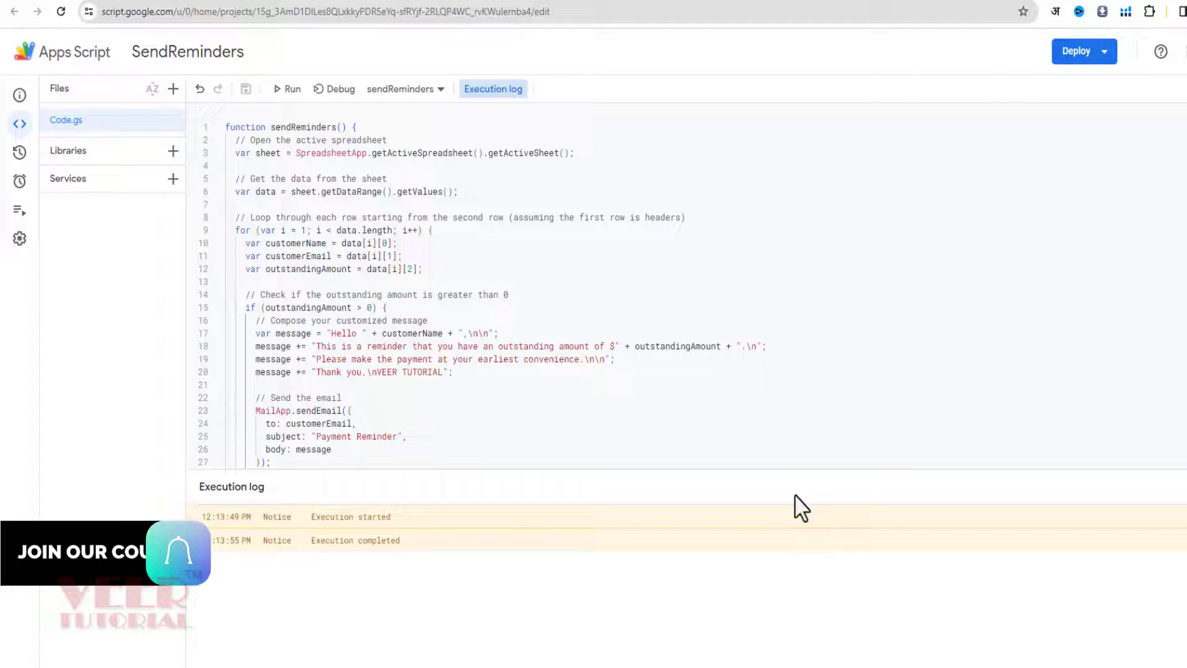
mouse_move(1013, 85)
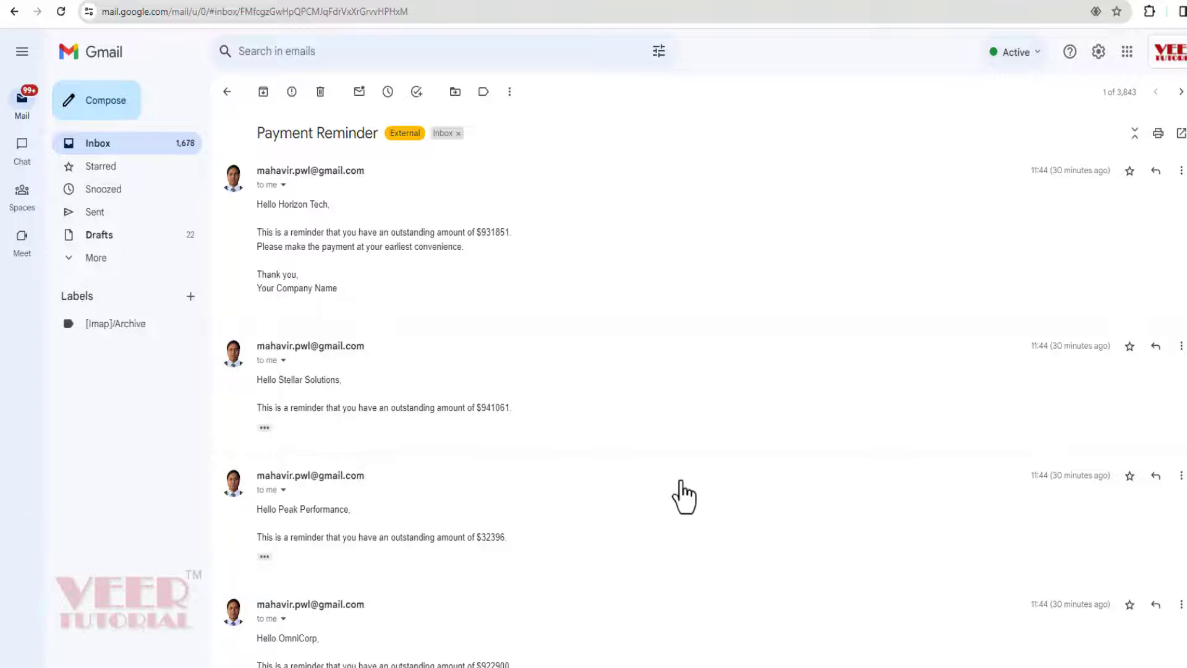
mouse_move(680, 489)
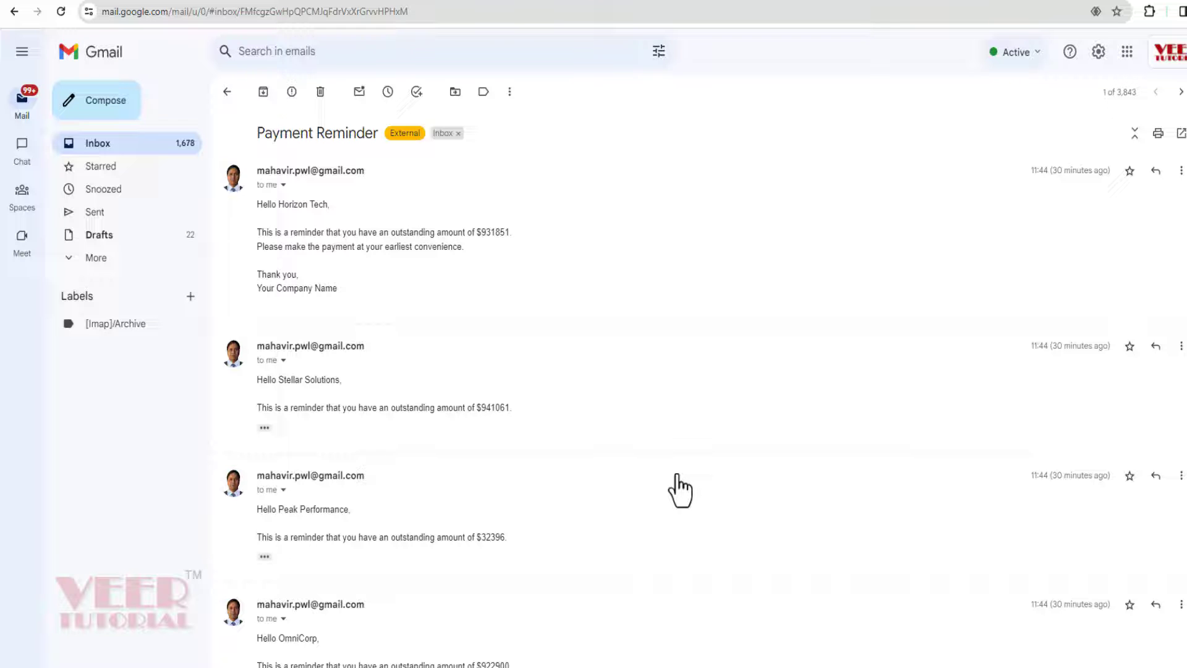
mouse_move(674, 401)
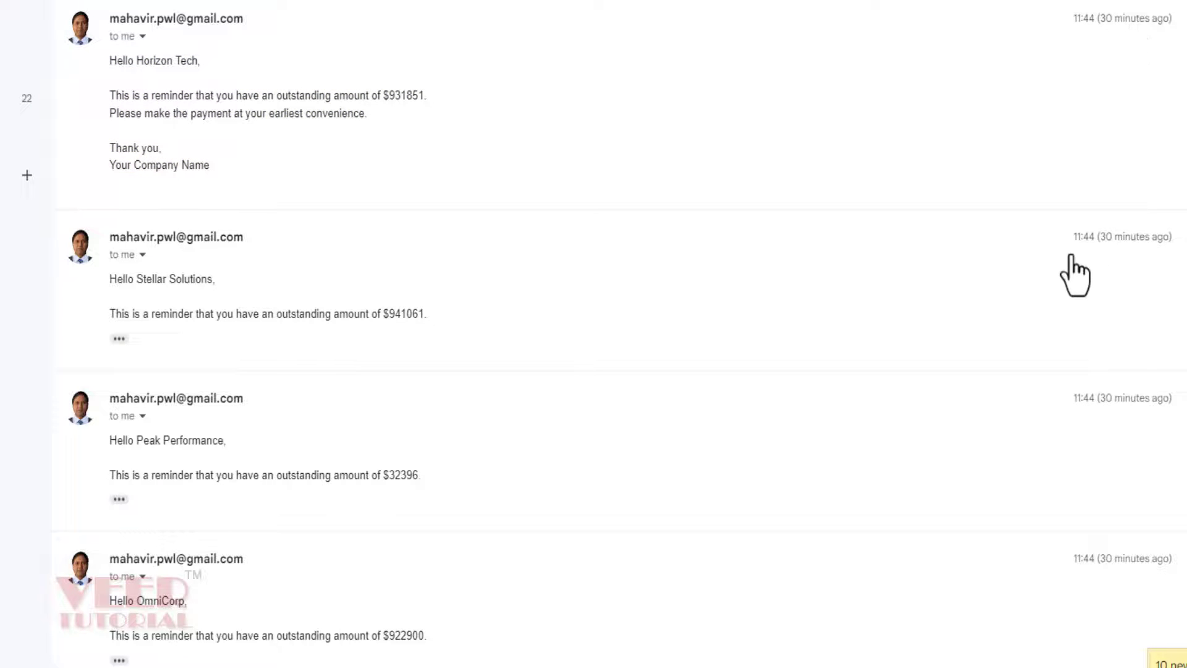
- Scroll the Payment Reminder thread to see emails to Cyberdyne Systems, Wayne Enterprises, Acme Corporation and Oscorp
scroll(down, 3)
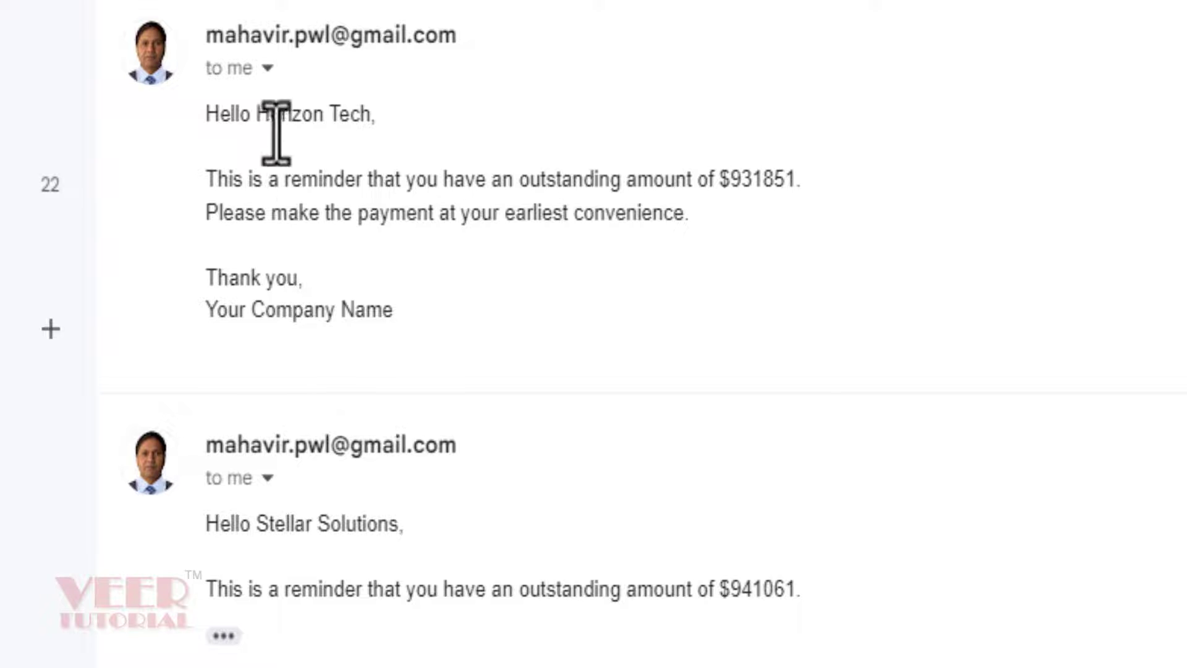
mouse_move(236, 219)
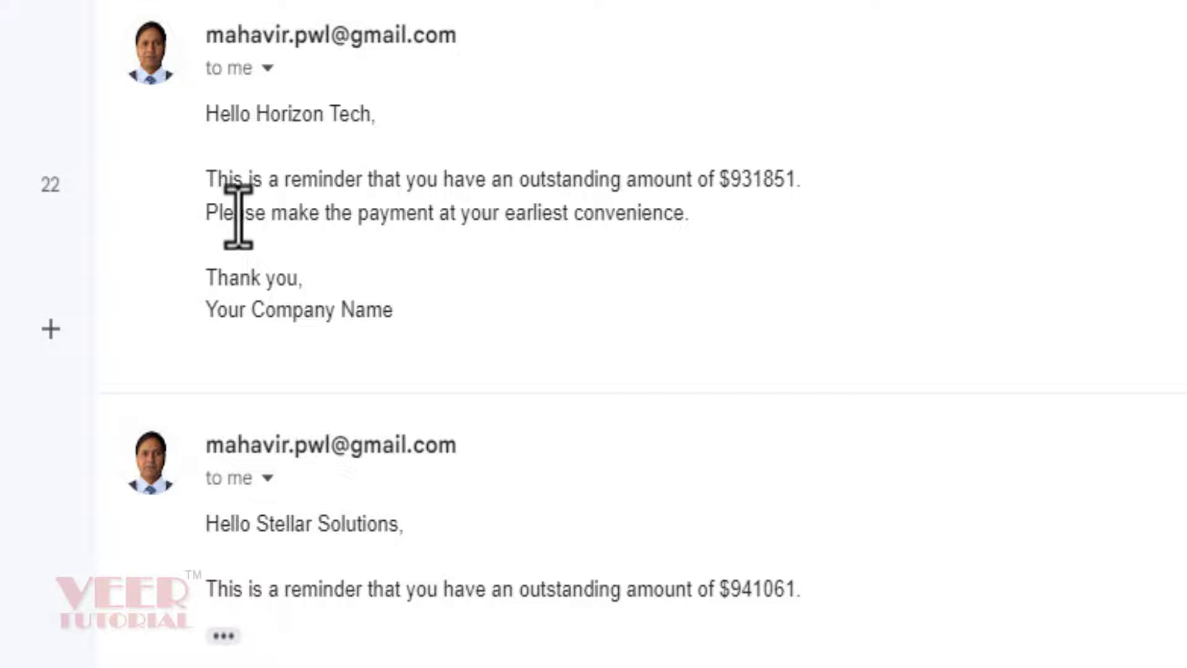
mouse_move(799, 292)
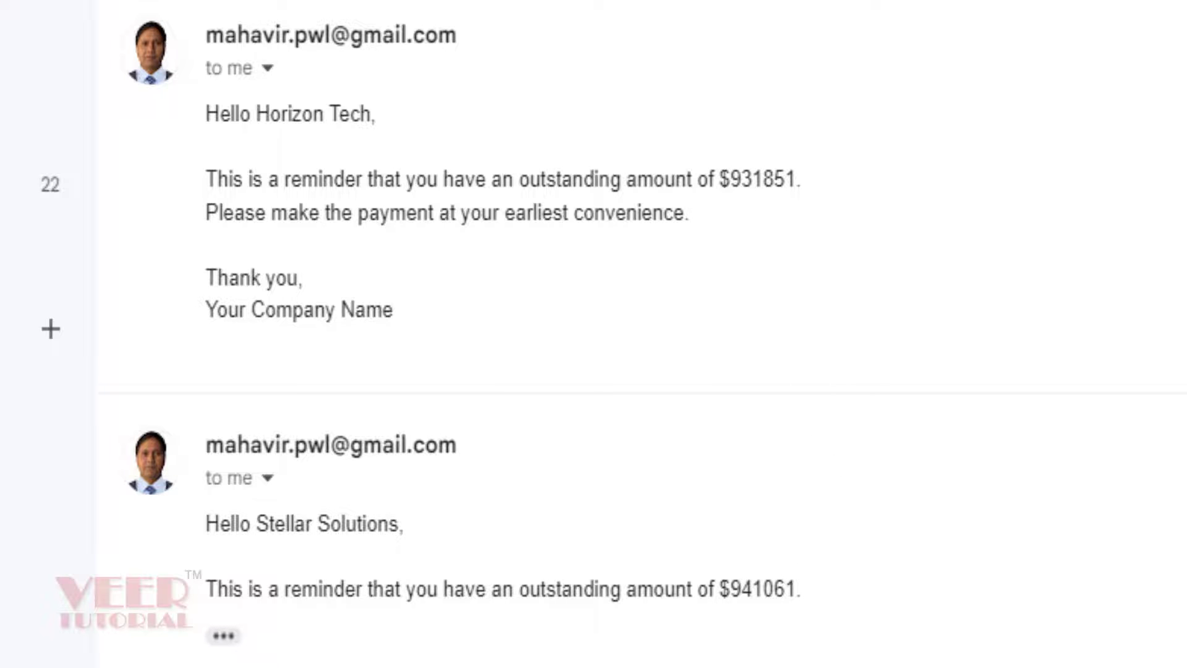
scroll(down, 3)
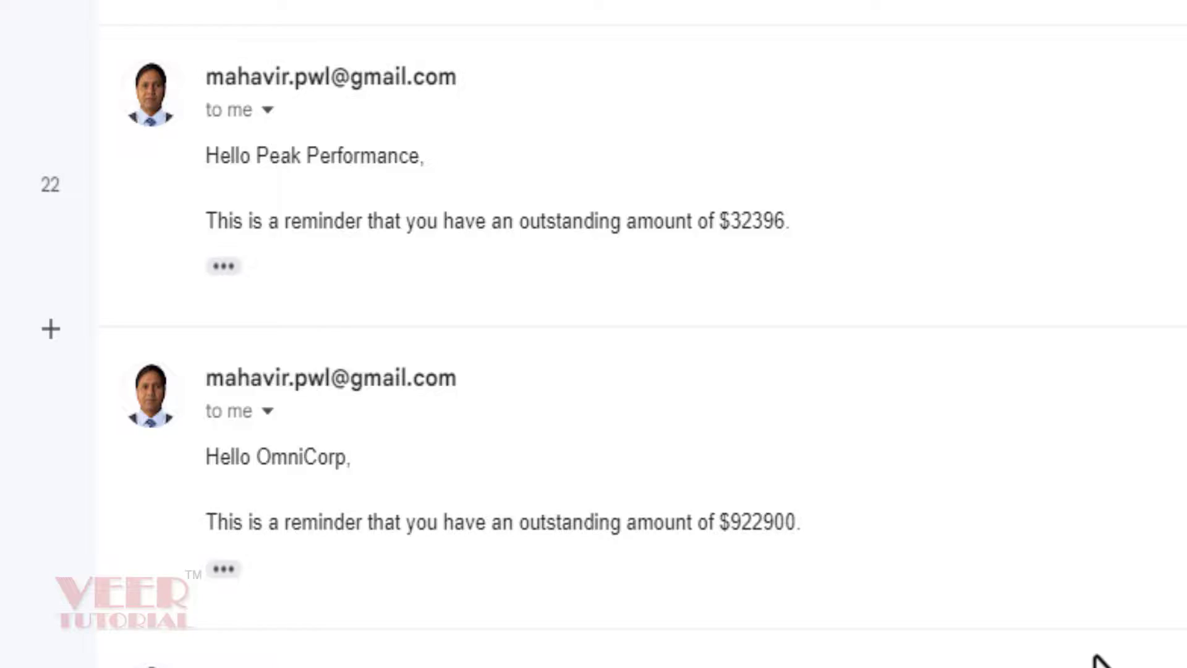
scroll(down, 3)
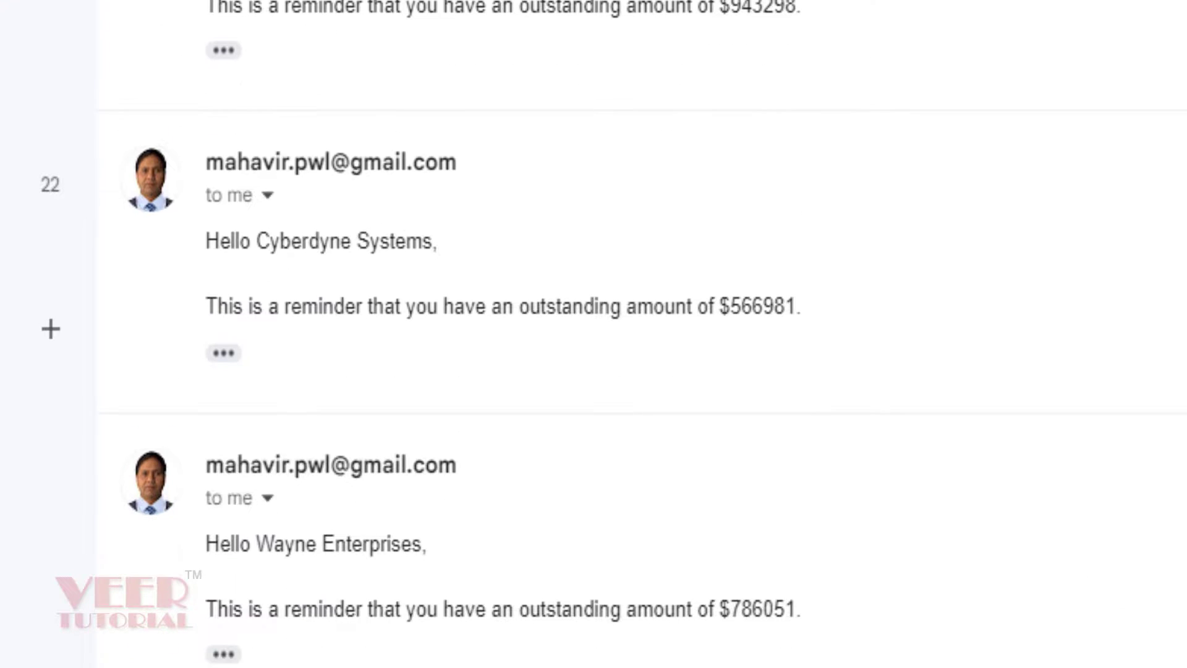
scroll(down, 3)
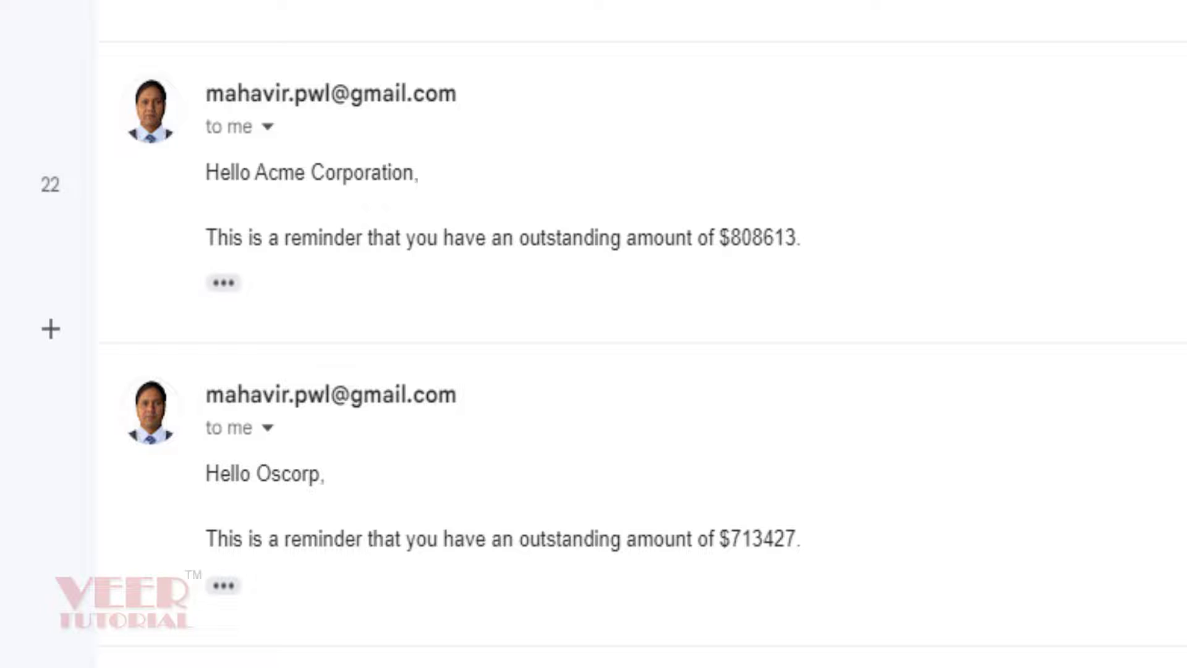
scroll(down, 3)
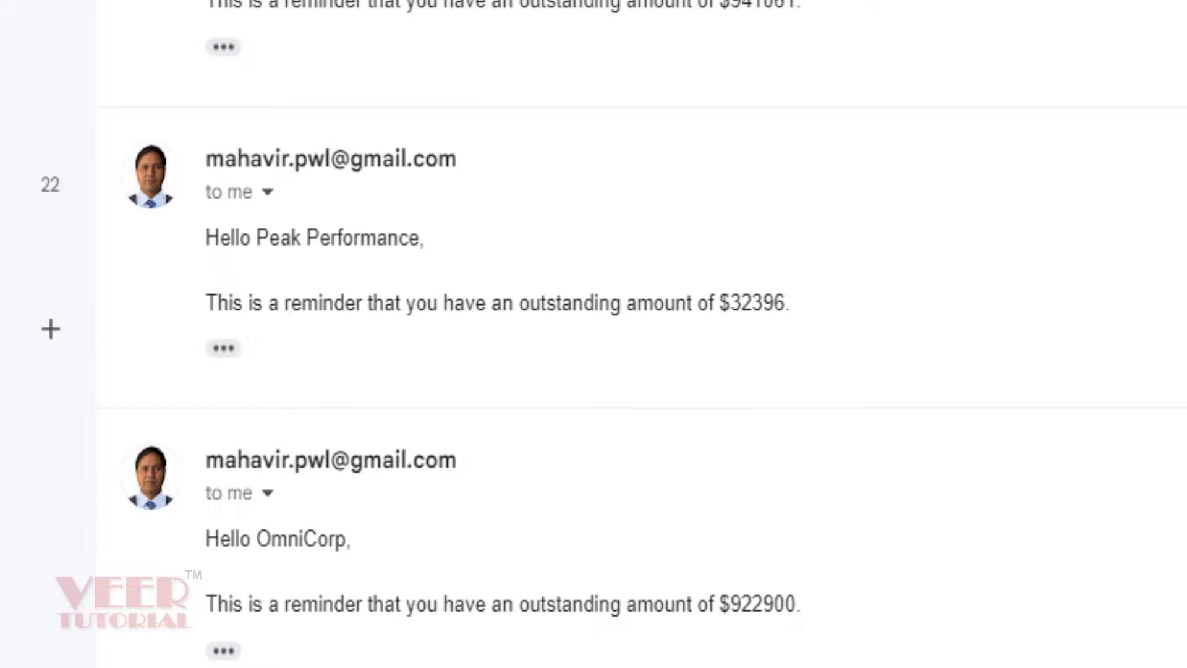
scroll(up, 3)
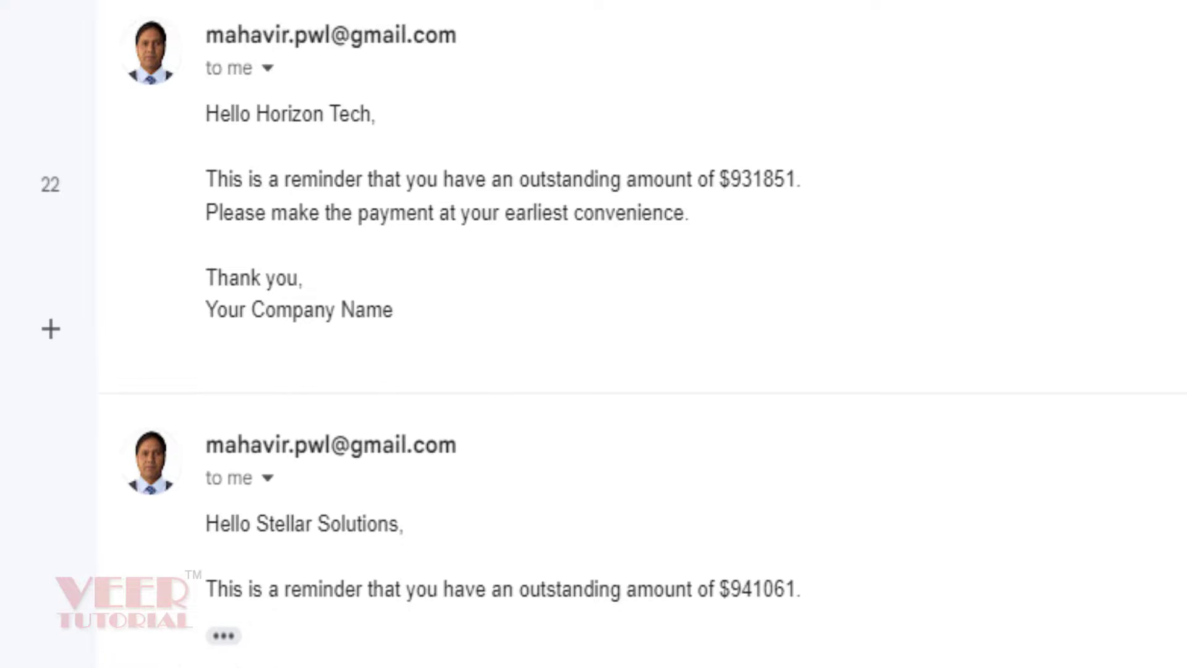